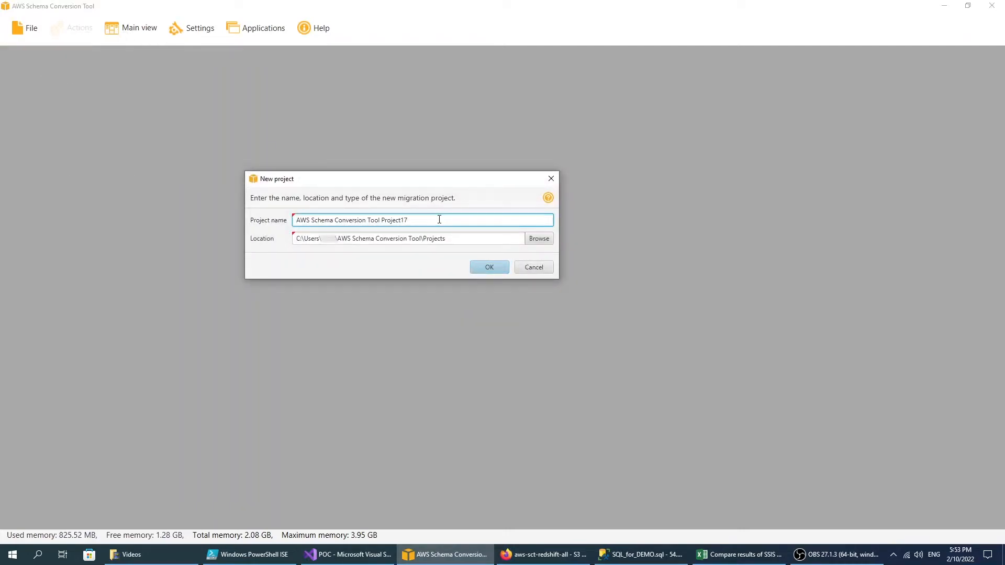
- Keep the default name 'AWS Schema Conversion Tool Project17' and Projects folder, and create the project
left_click(408, 239)
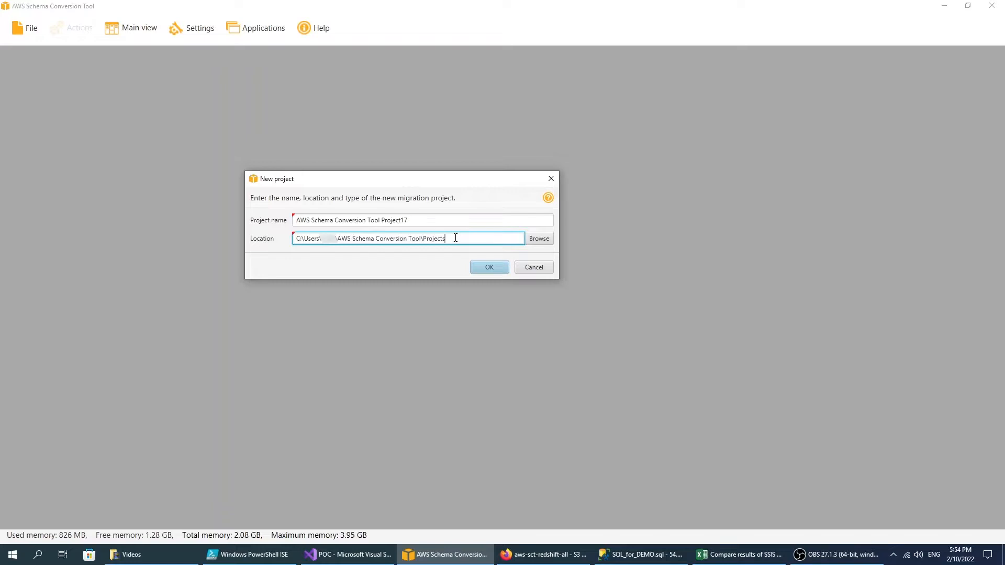
left_click(488, 267)
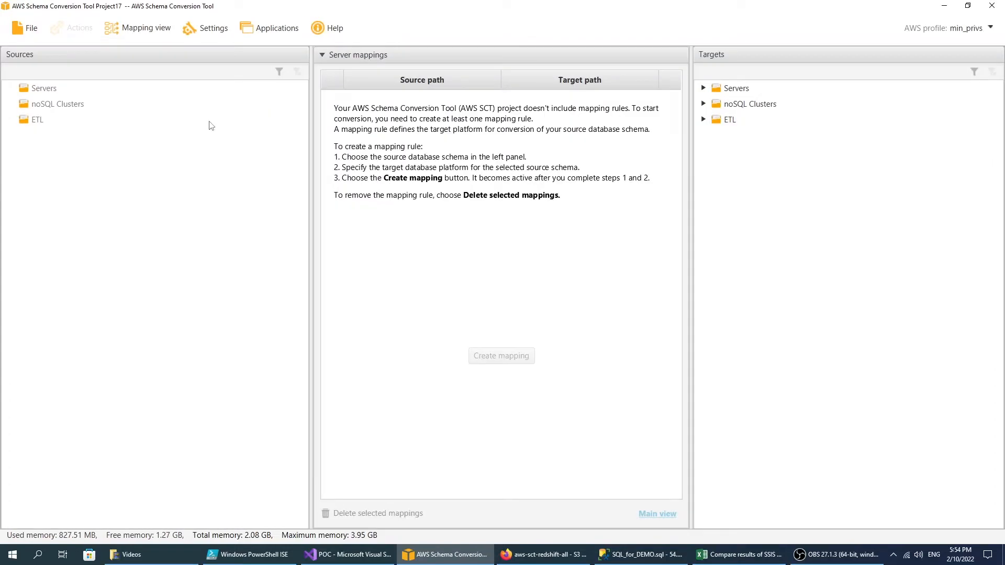
- Add SQL Server Integration Services from the ETL sources and connect to its packages folder
left_click(385, 26)
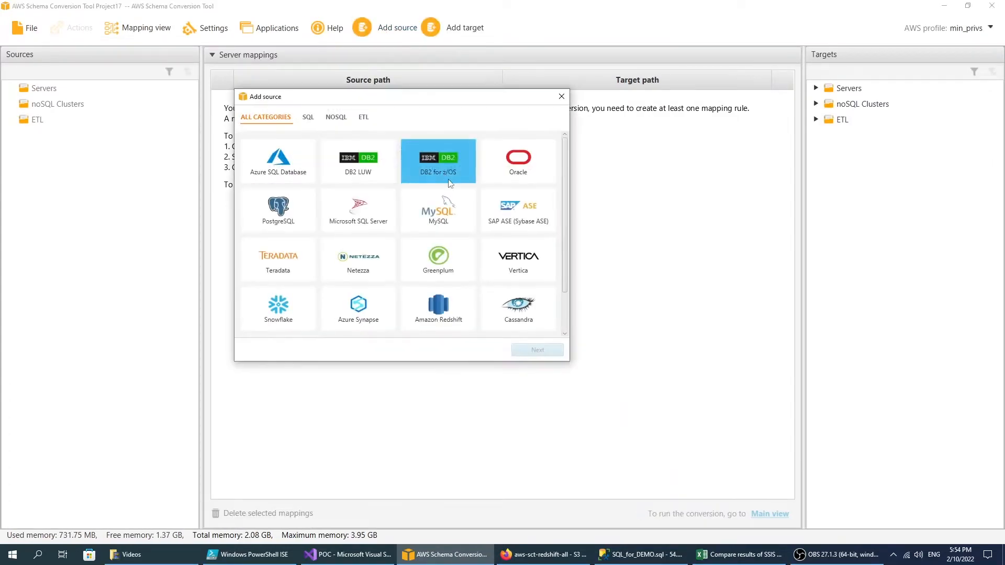
left_click(363, 117)
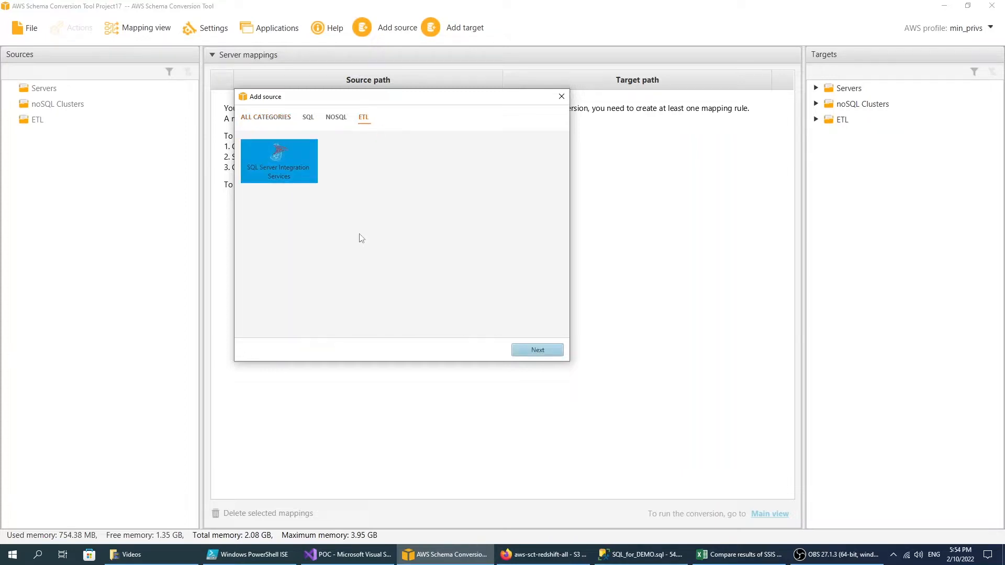
left_click(537, 350)
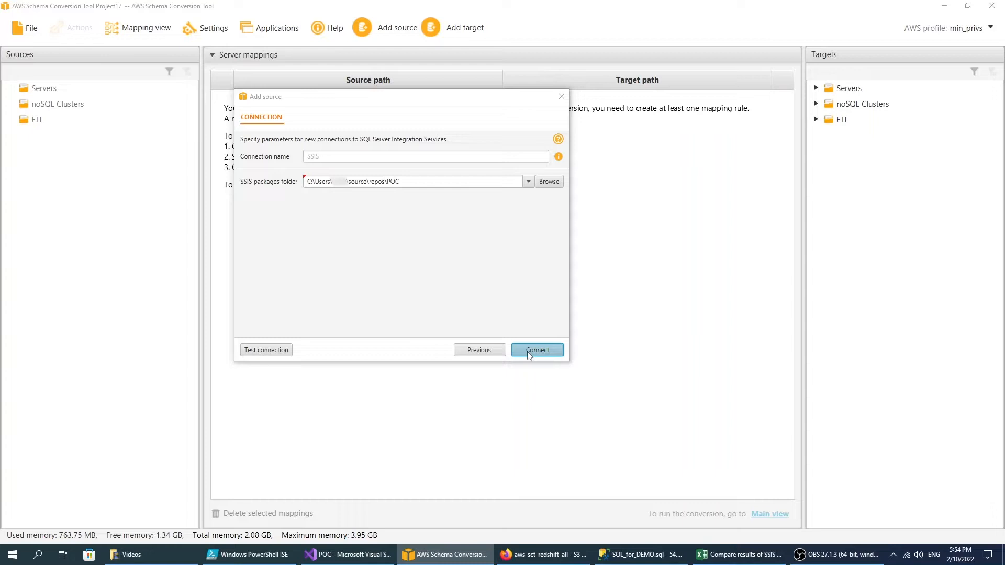
left_click(537, 350)
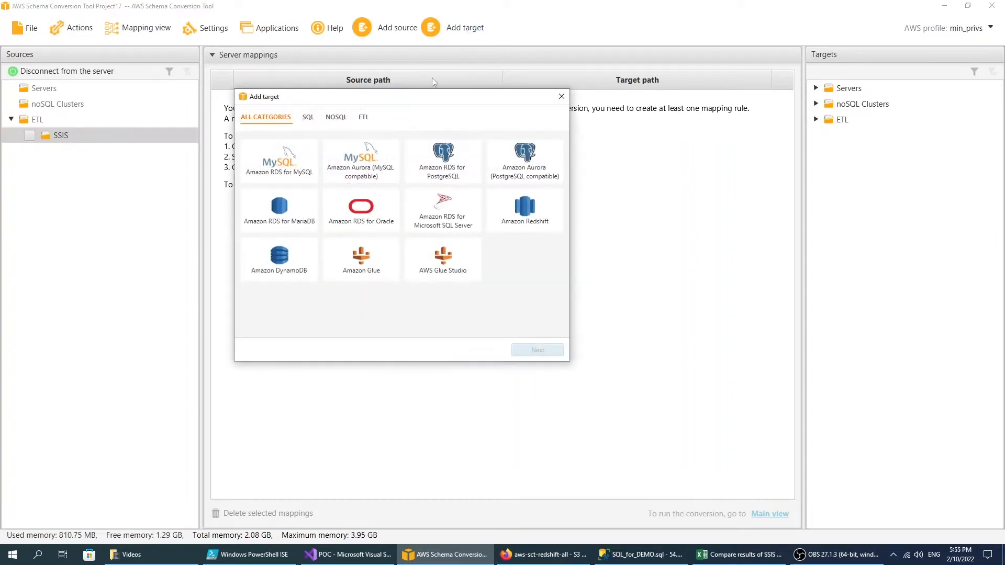
- Pick ETL > AWS Glue Studio, review global settings, and connect in EU (Ireland) eu-west-1
left_click(363, 117)
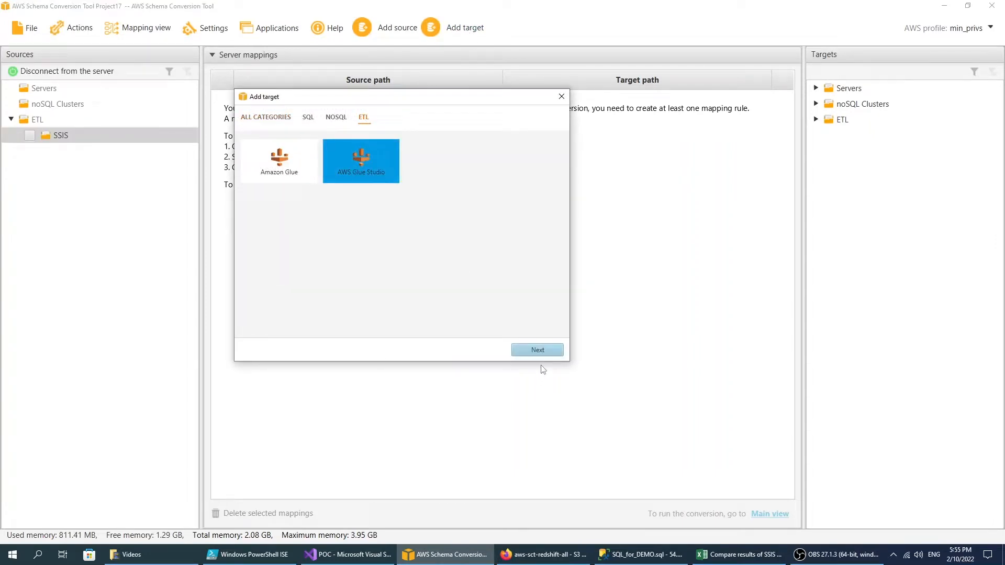
left_click(537, 349)
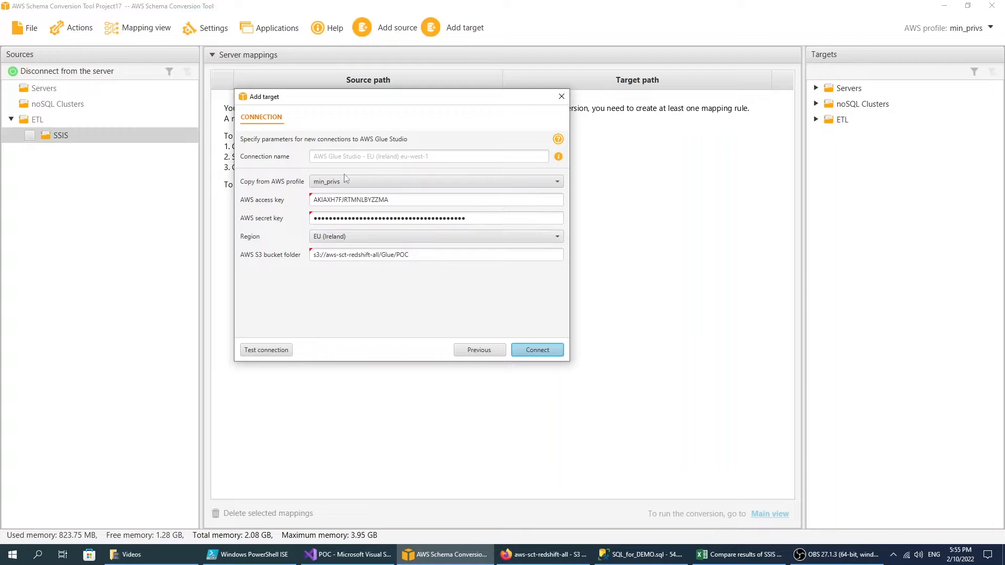
mouse_move(348, 172)
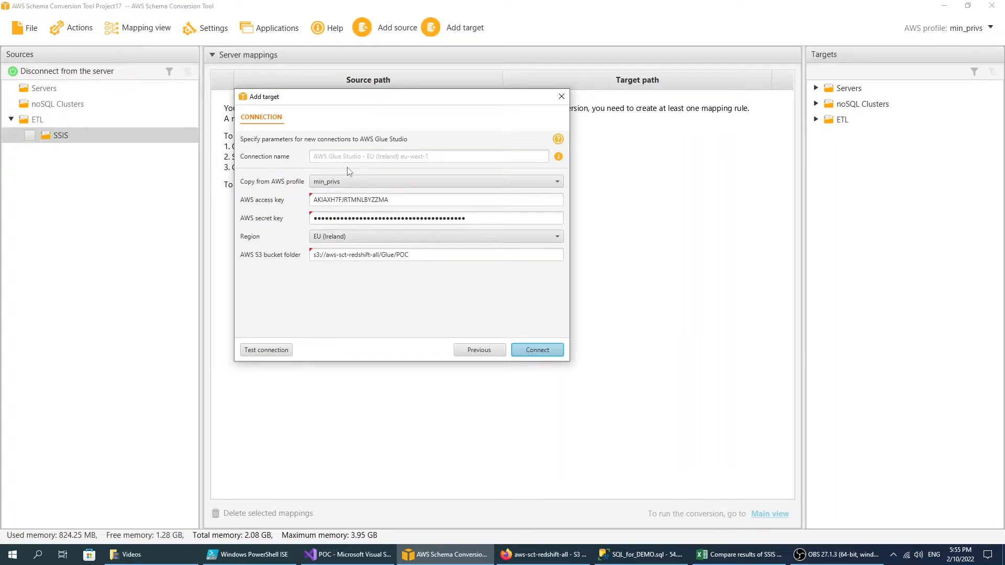
mouse_move(292, 169)
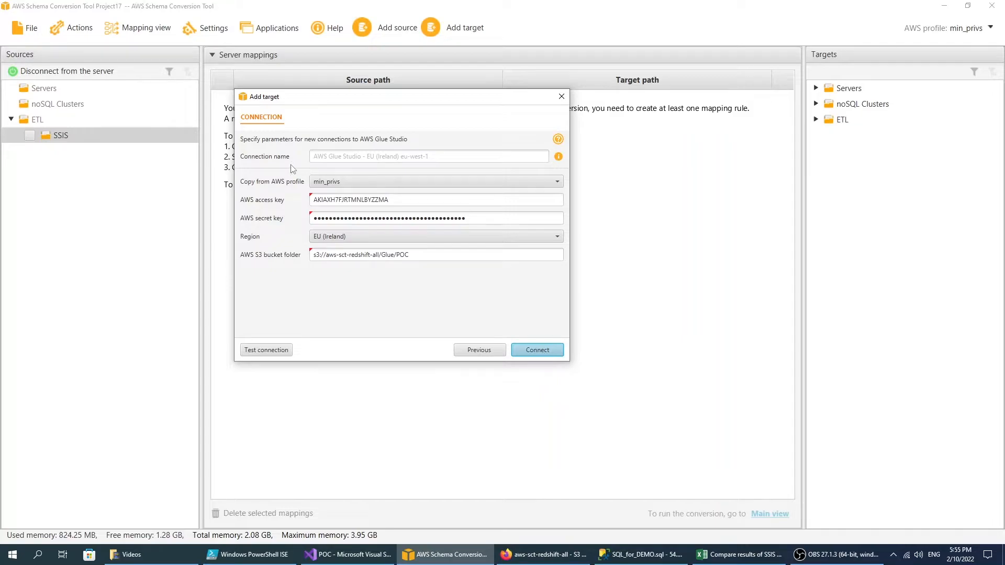
left_click(206, 27)
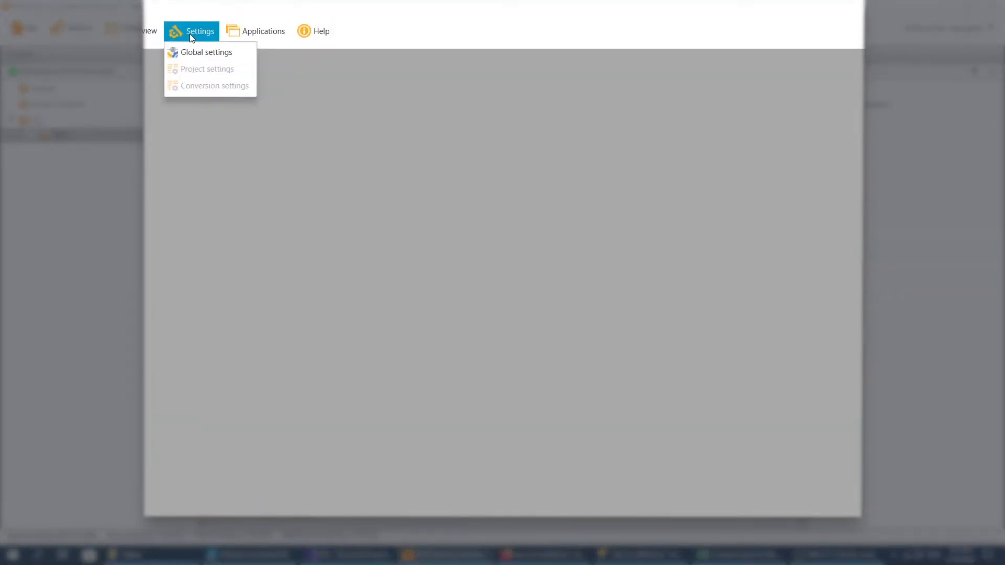
left_click(206, 52)
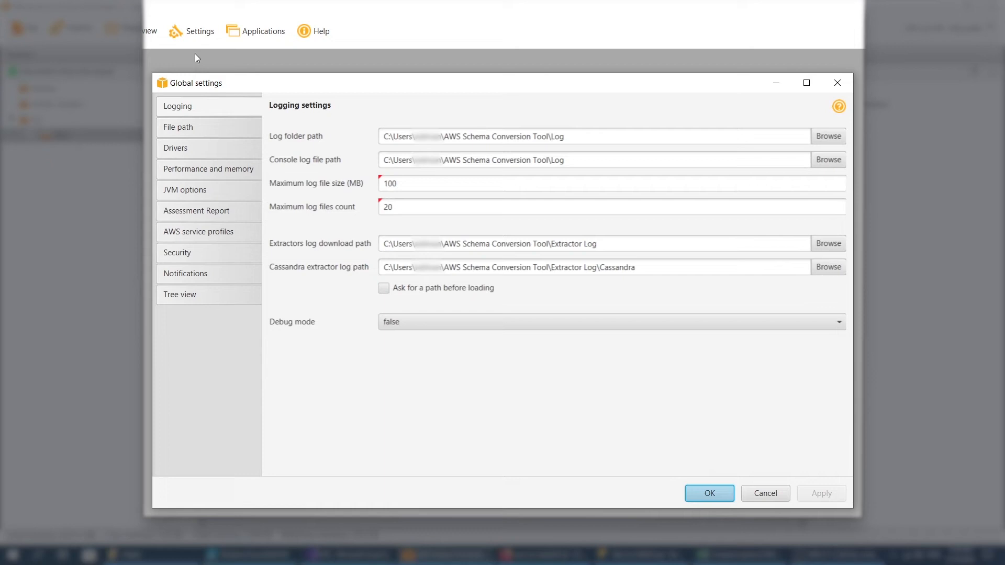
left_click(199, 232)
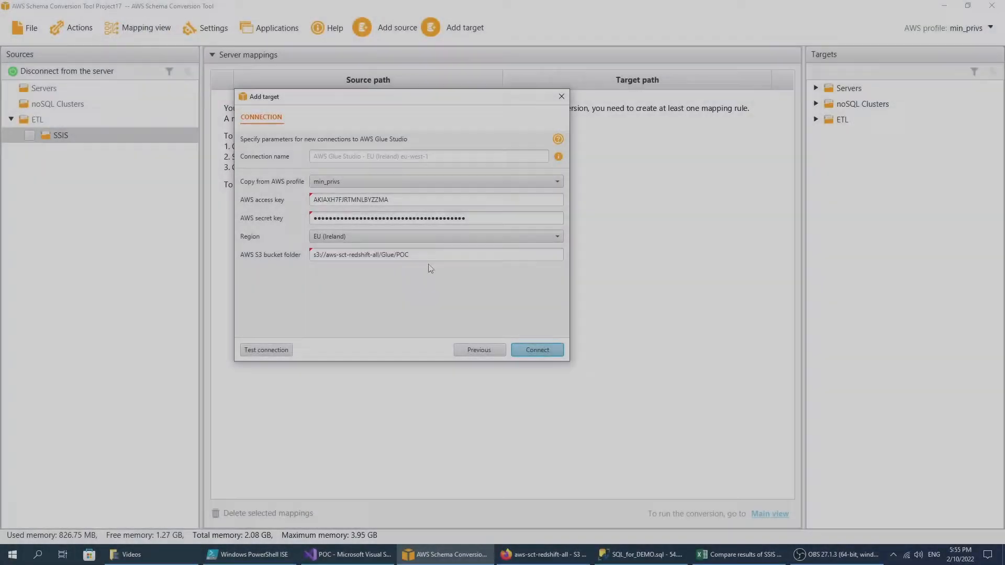
left_click(537, 349)
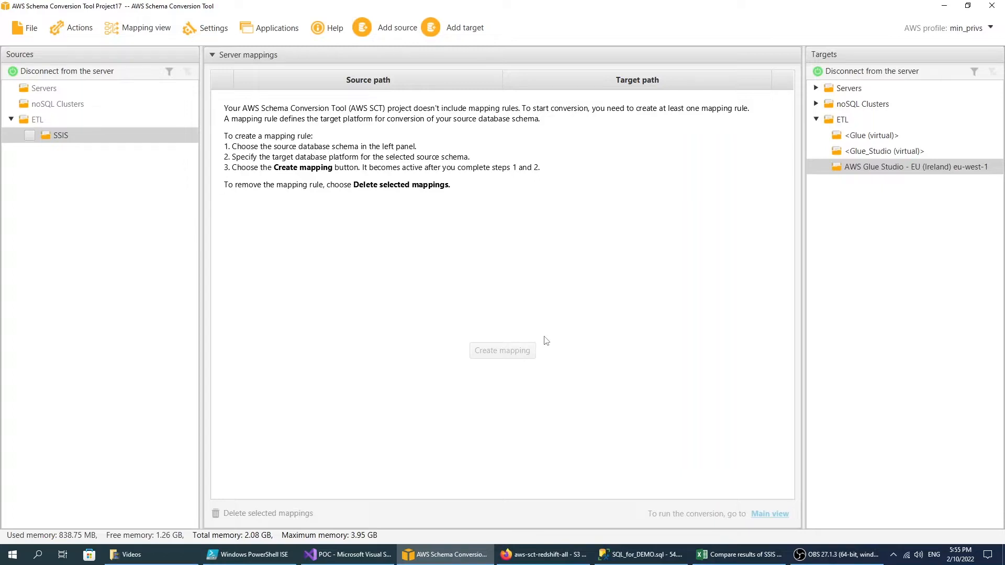
- Create the SSIS-to-AWS Glue Studio mapping rule and go back to the Main view
left_click(29, 135)
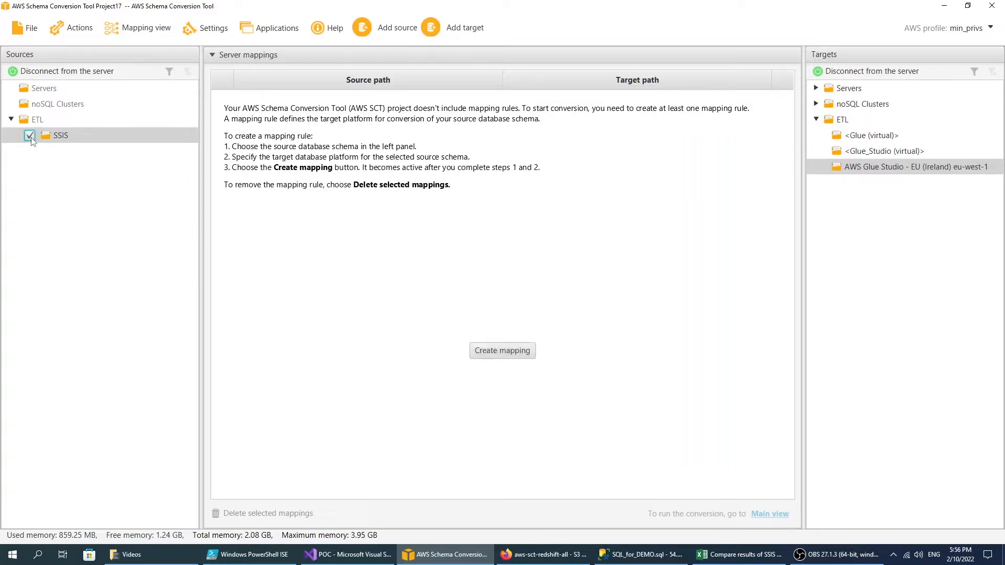
left_click(914, 167)
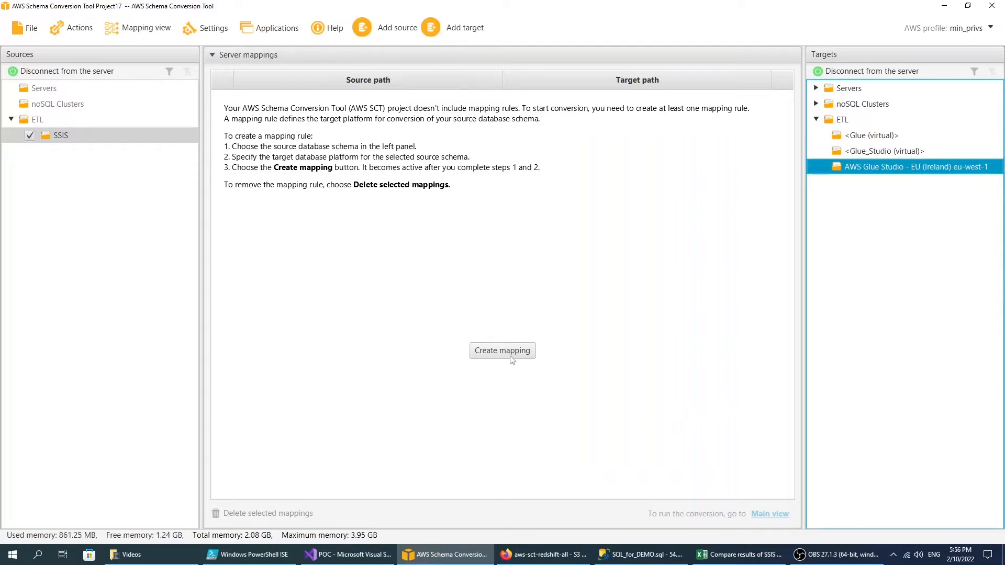
left_click(502, 350)
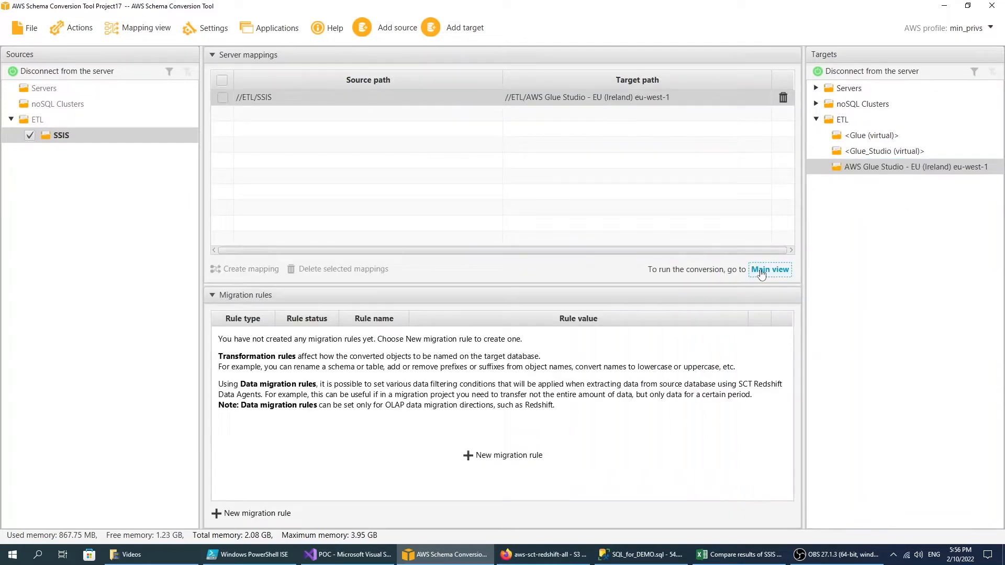
left_click(770, 269)
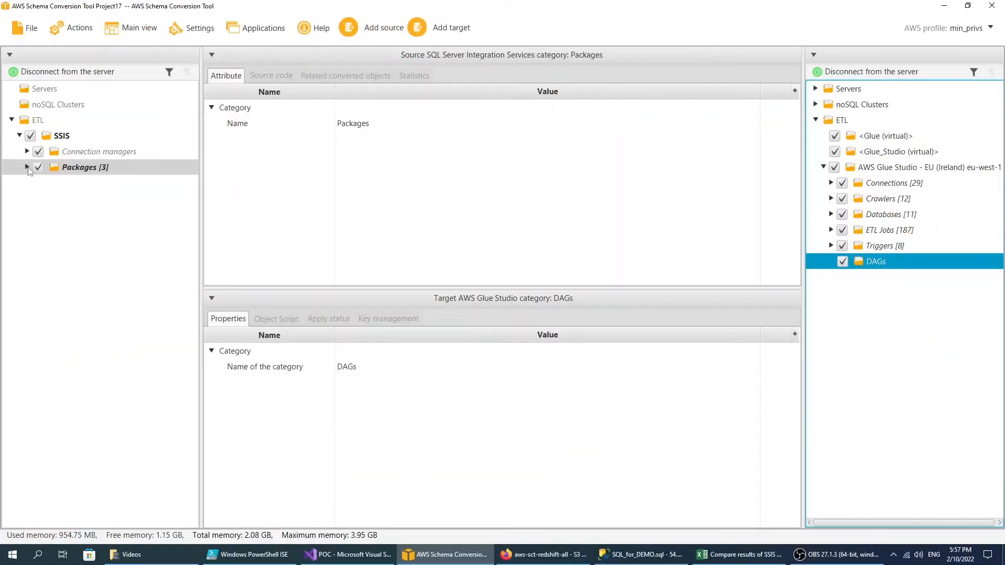
- Unfold POC_1's Data Flow Tasks to show OLEDB destinations and Merge join transformations
left_click(29, 168)
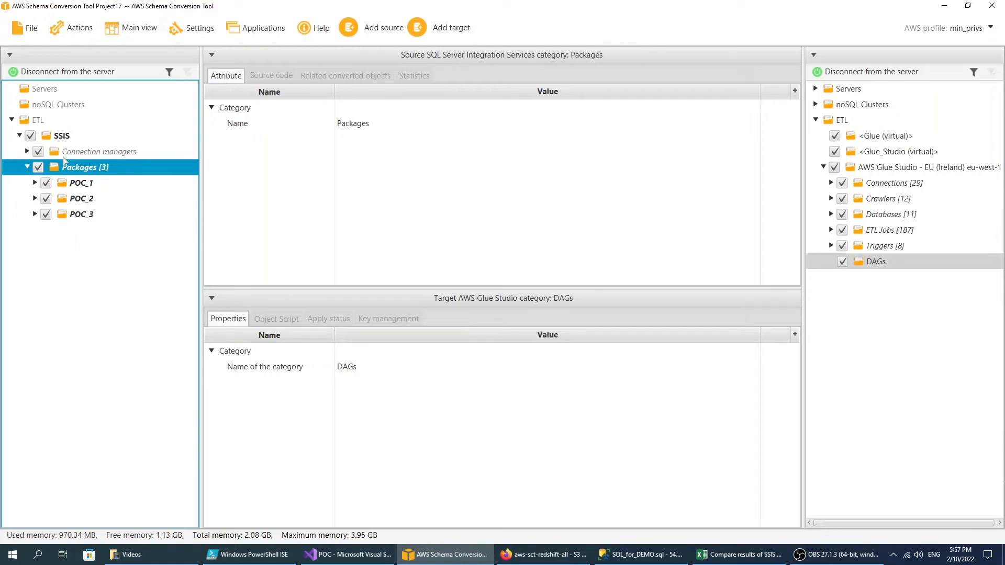
left_click(36, 183)
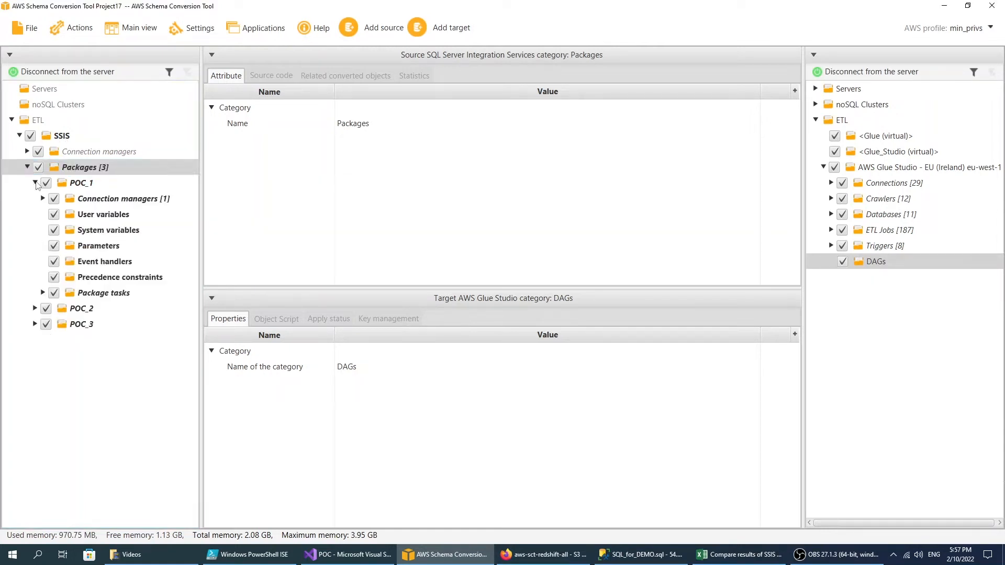
left_click(81, 183)
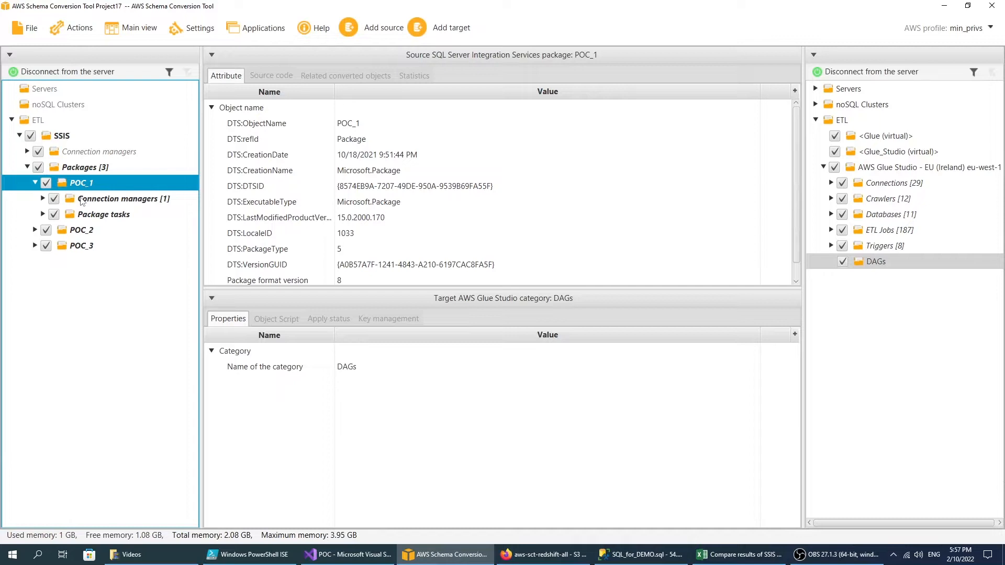
left_click(42, 214)
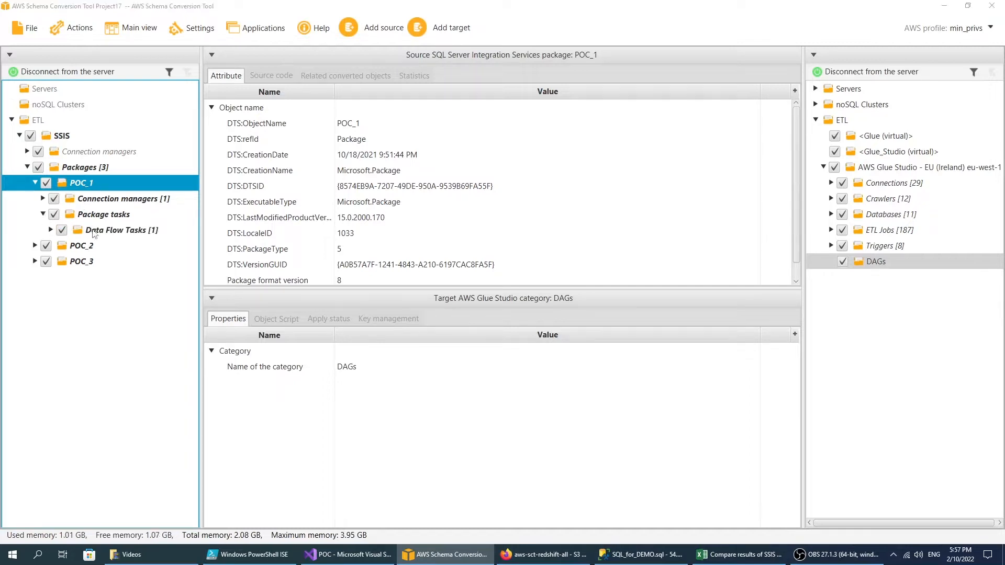
left_click(121, 230)
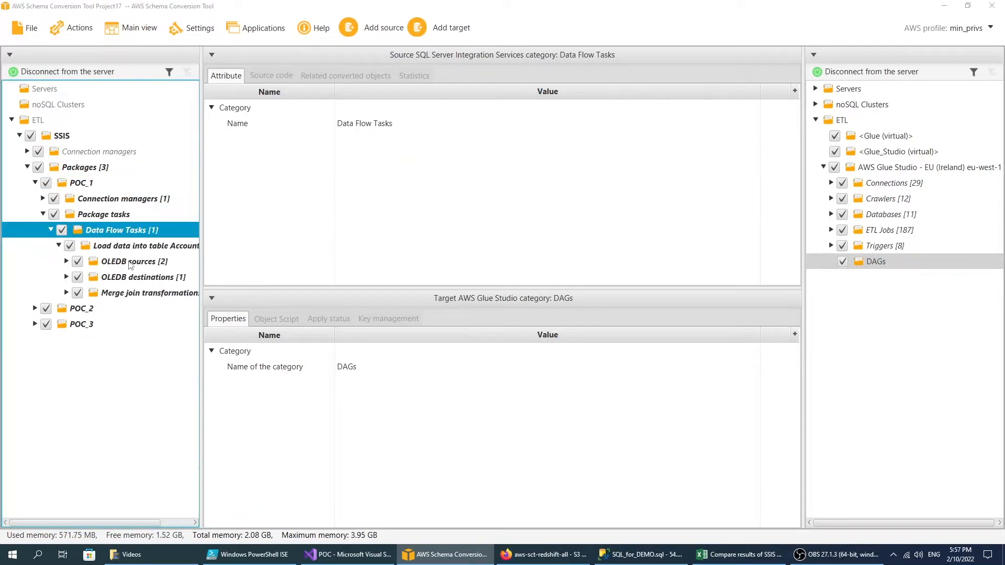
left_click(138, 277)
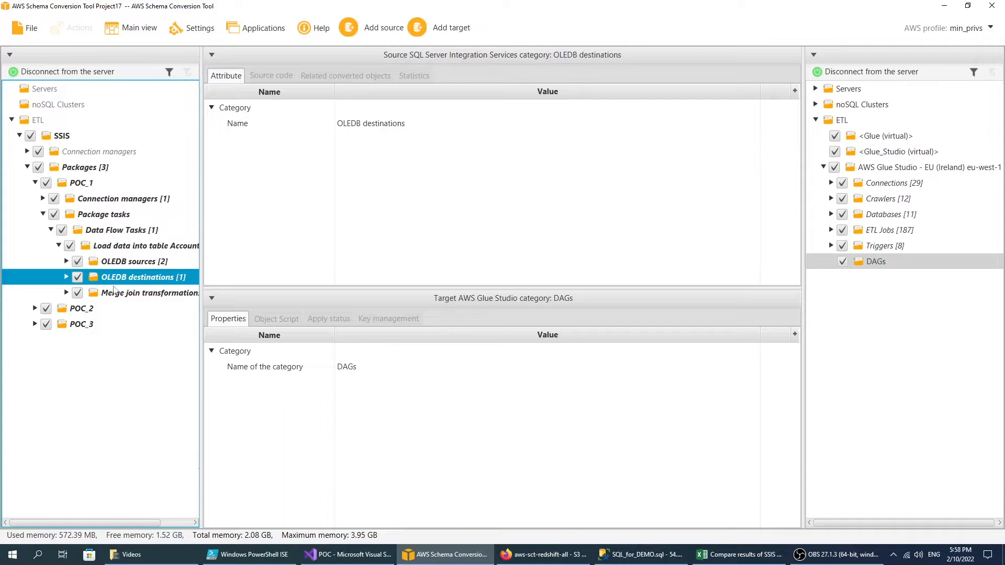
left_click(152, 292)
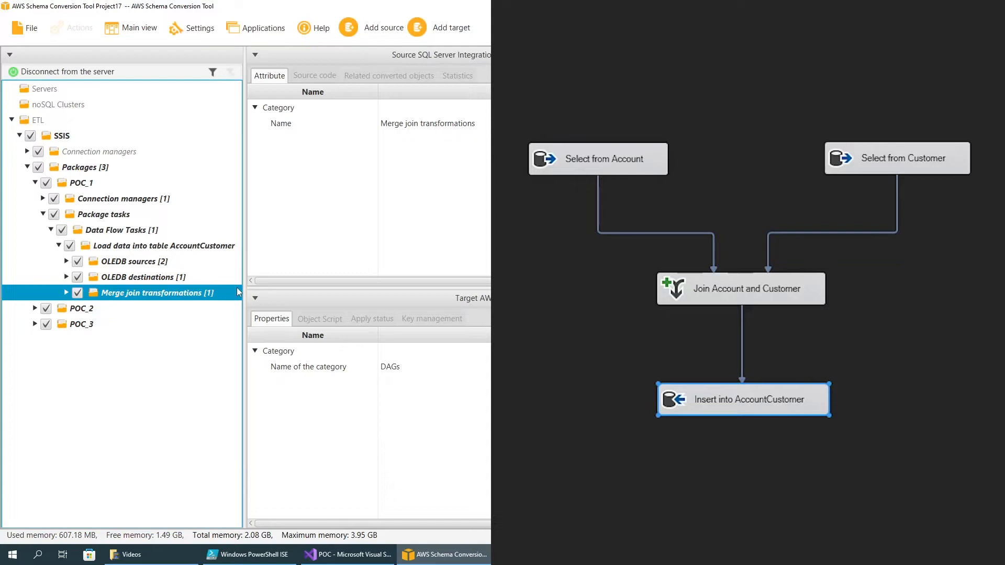
mouse_move(134, 293)
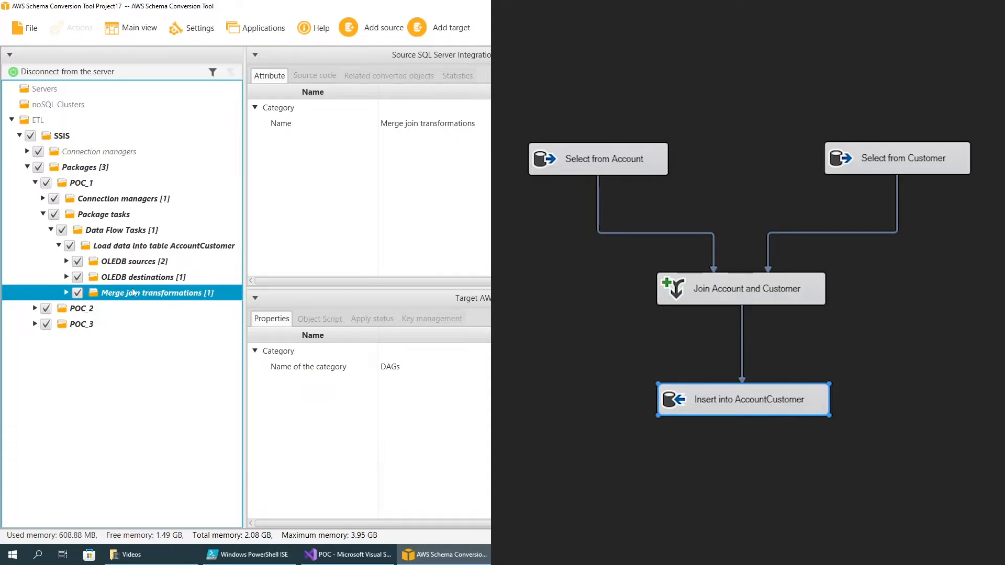
right_click(99, 151)
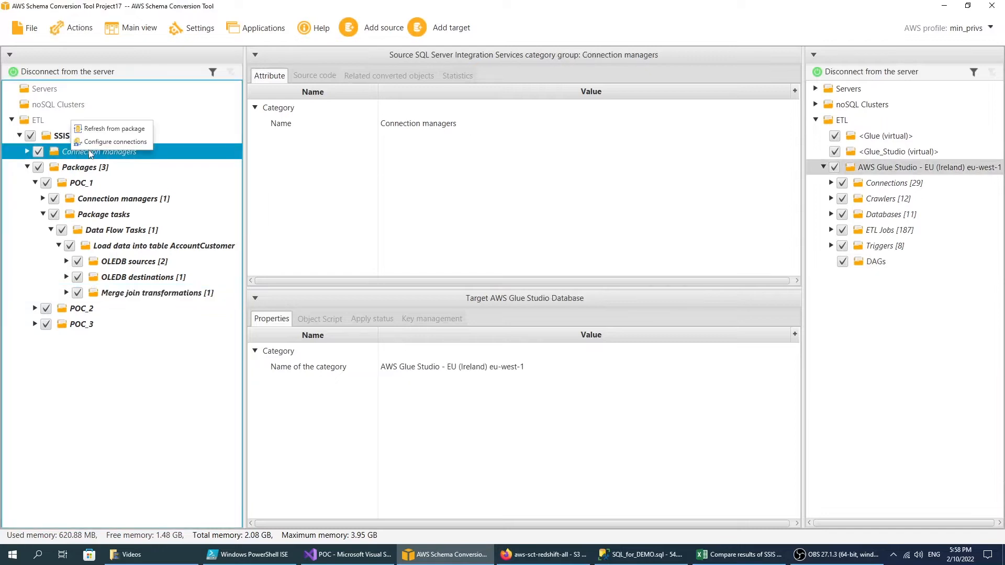
left_click(115, 142)
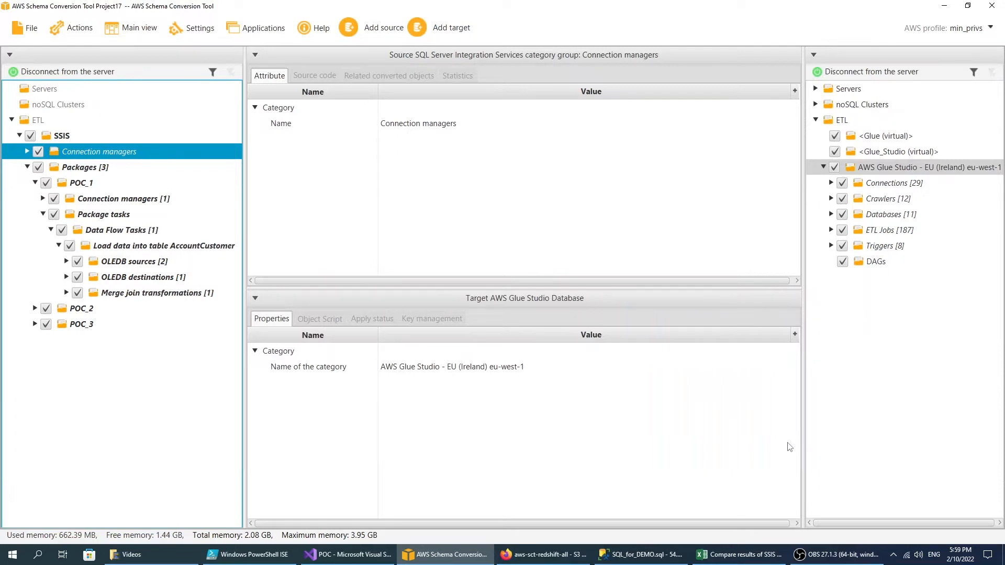
left_click(35, 166)
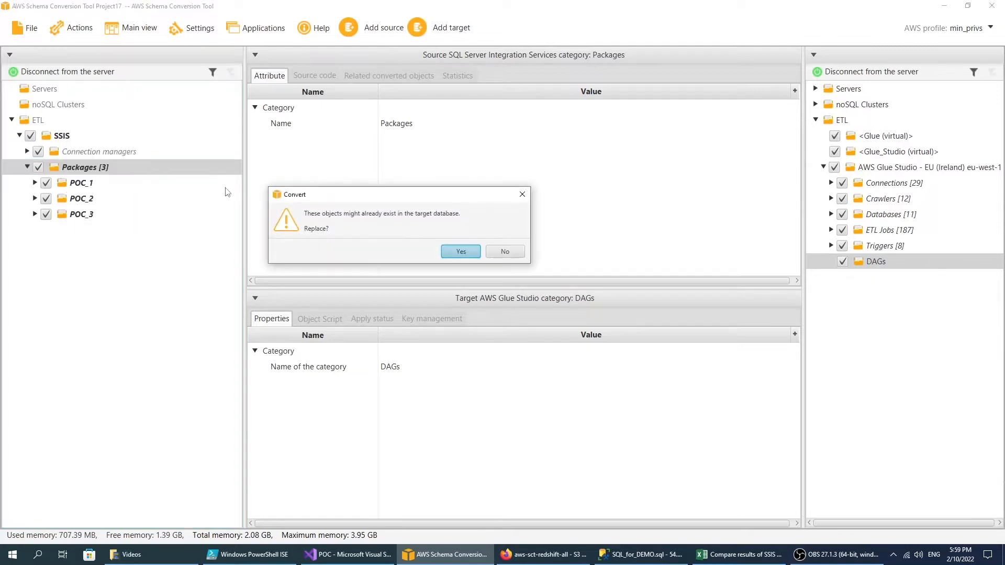
- Confirm replacing existing objects so the packages convert into DAGs POC_1, POC_2 and POC_3
left_click(460, 252)
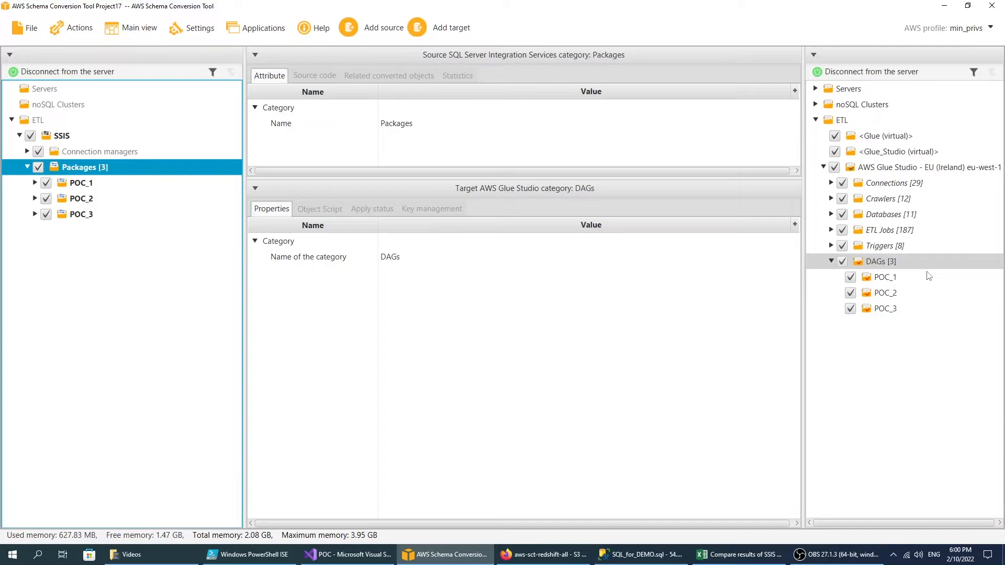
mouse_move(874, 274)
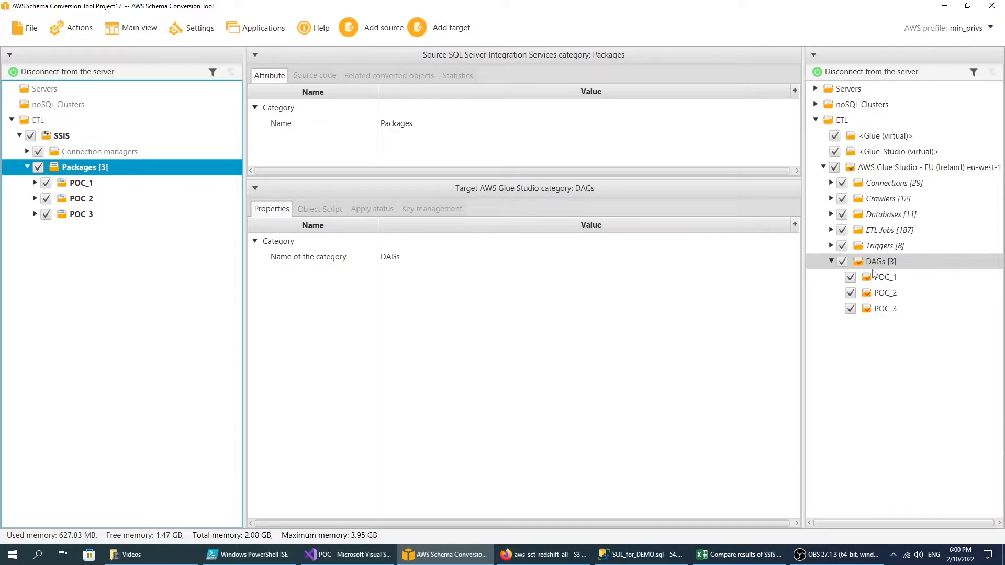
- View POC_1's converted script and save all three DAGs to S3
left_click(885, 277)
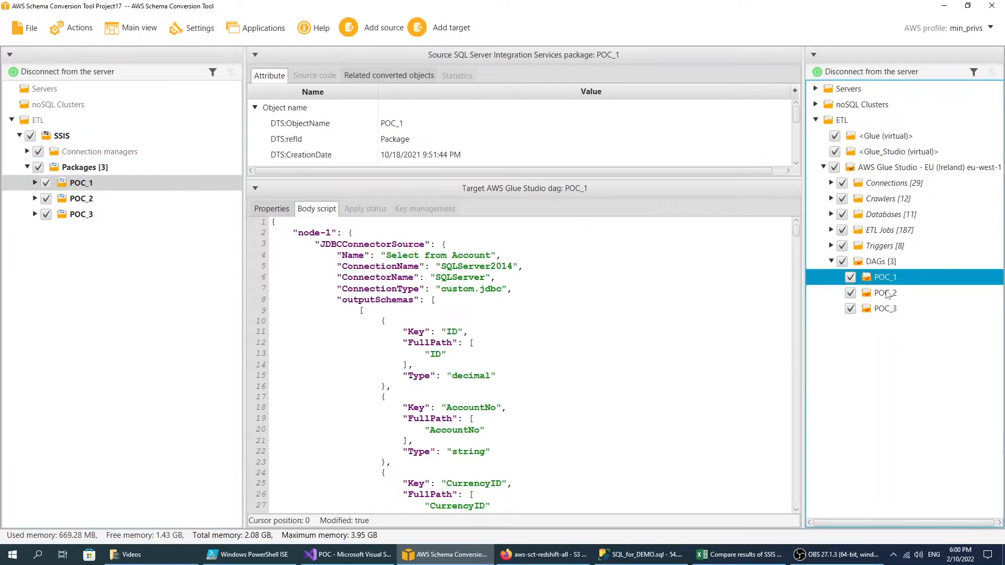
right_click(879, 260)
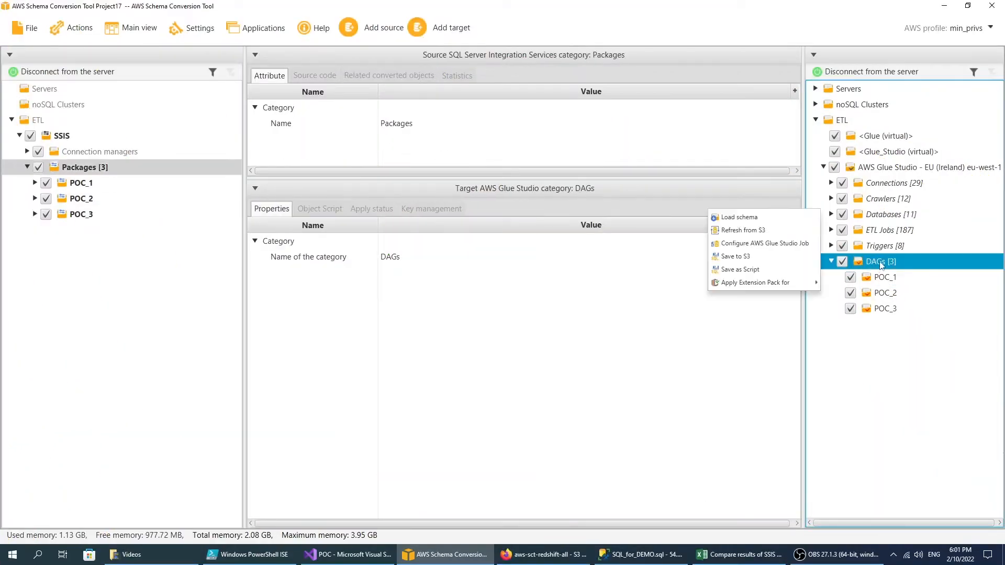
left_click(734, 256)
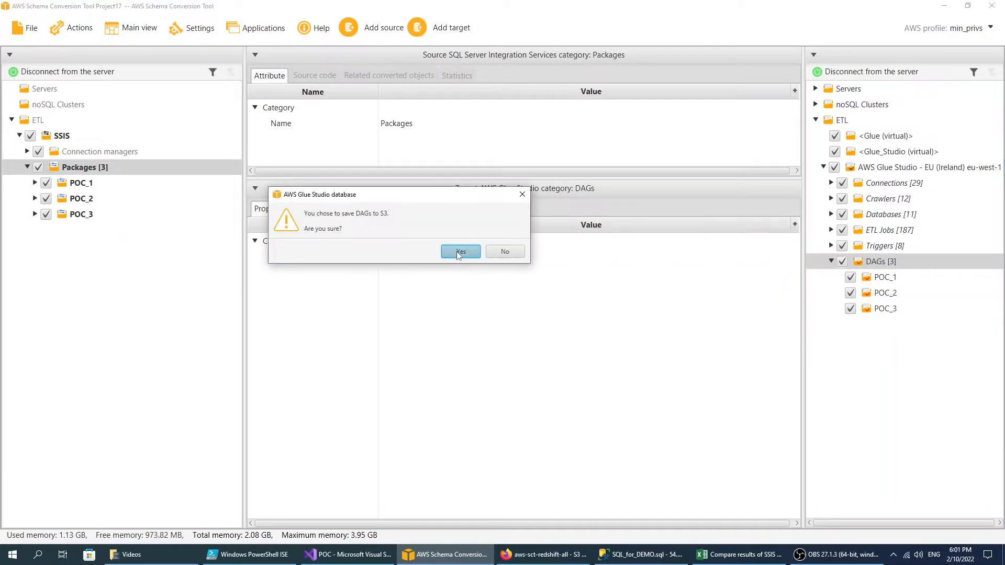
left_click(460, 251)
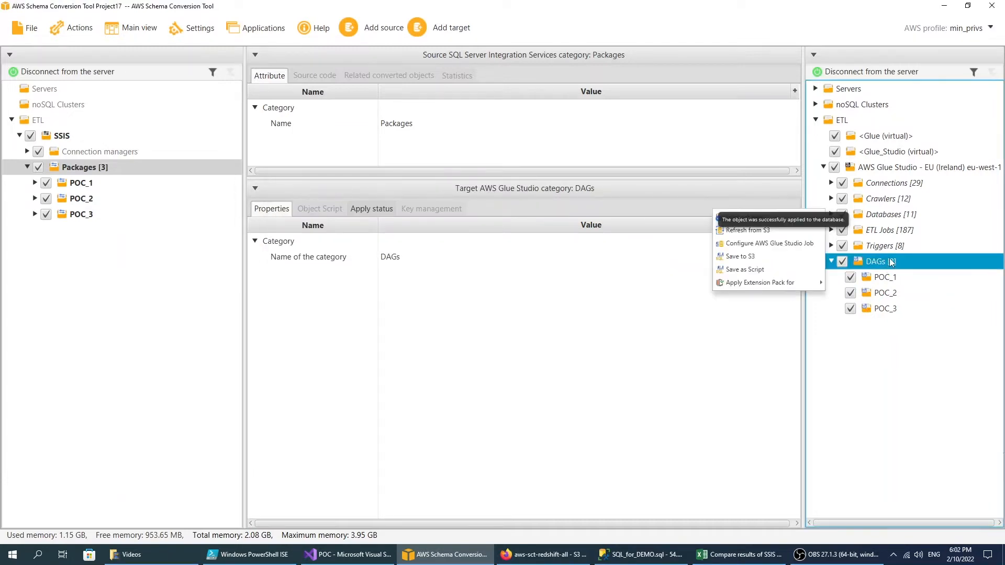
left_click(770, 243)
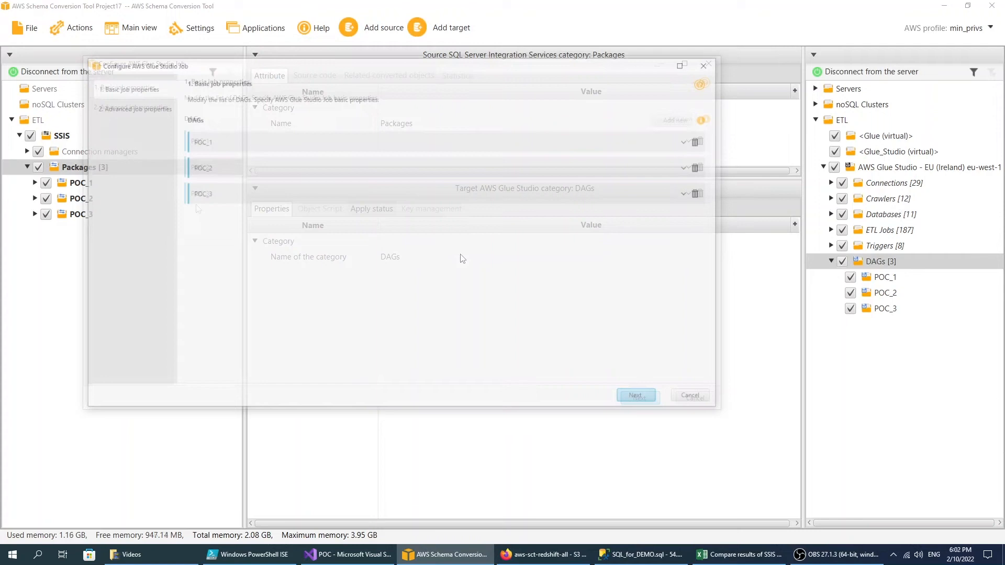
- Create Glue Studio jobs POC_1–POC_3 with IAM role PowerUser, replacing existing jobs
left_click(688, 141)
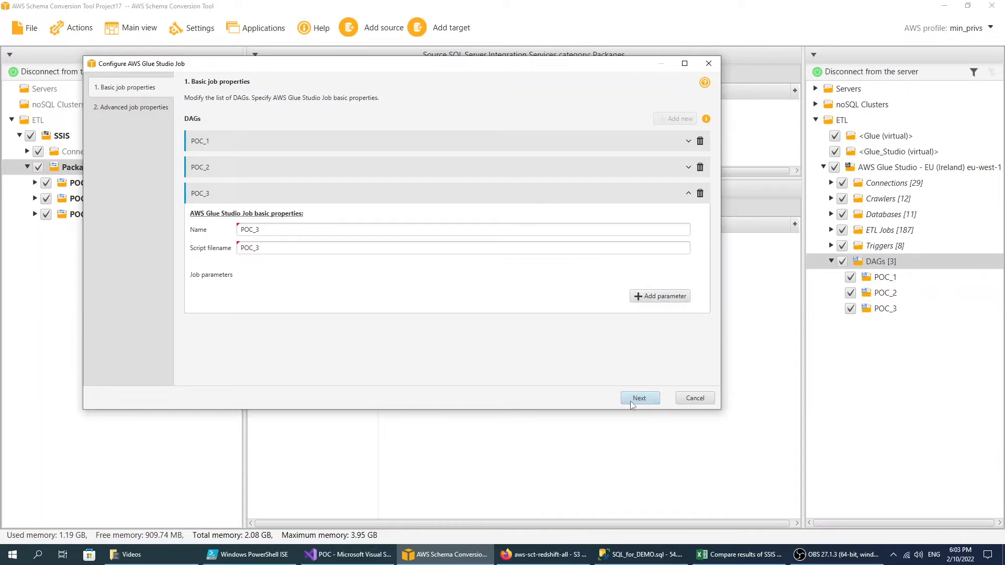
left_click(639, 398)
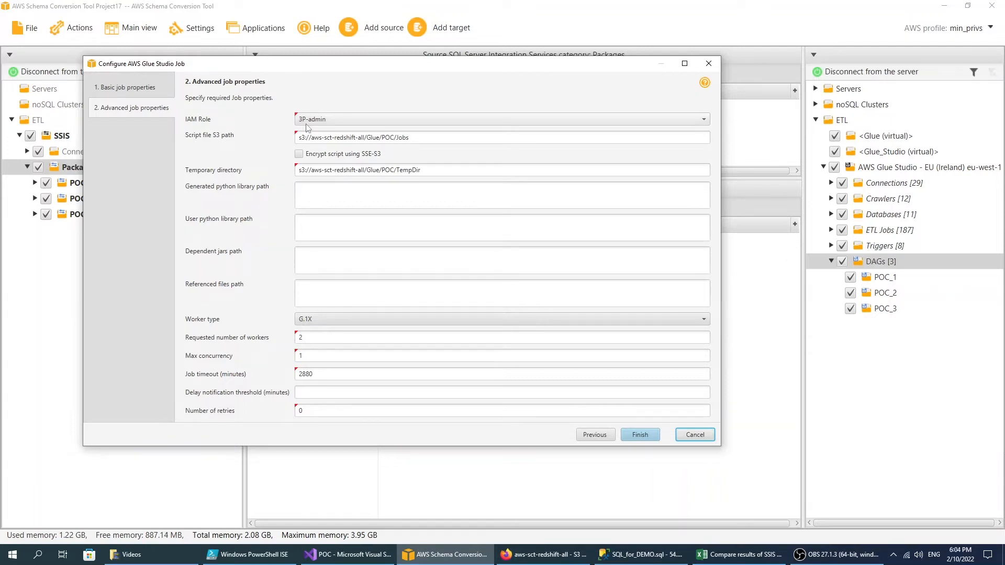
left_click(703, 120)
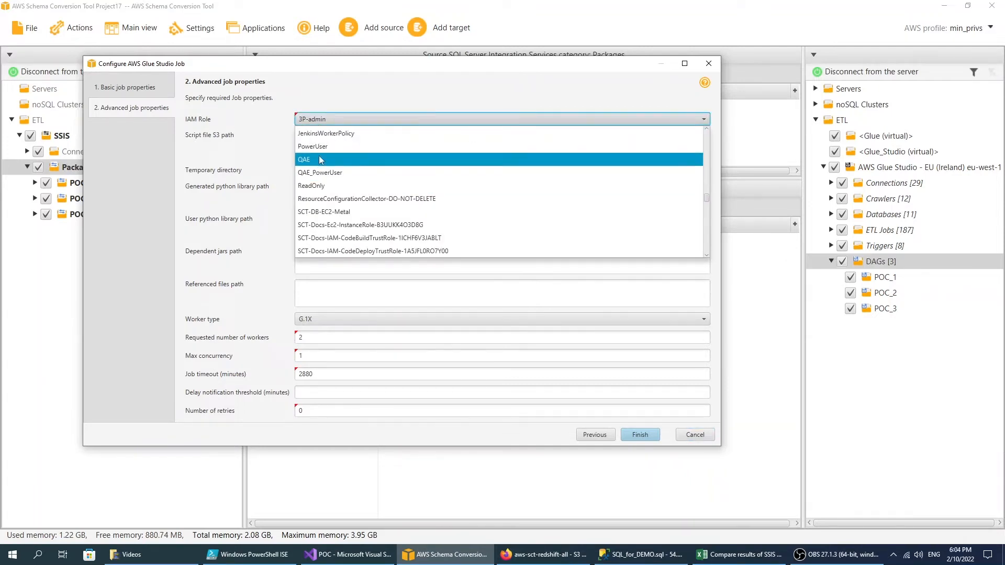
left_click(313, 146)
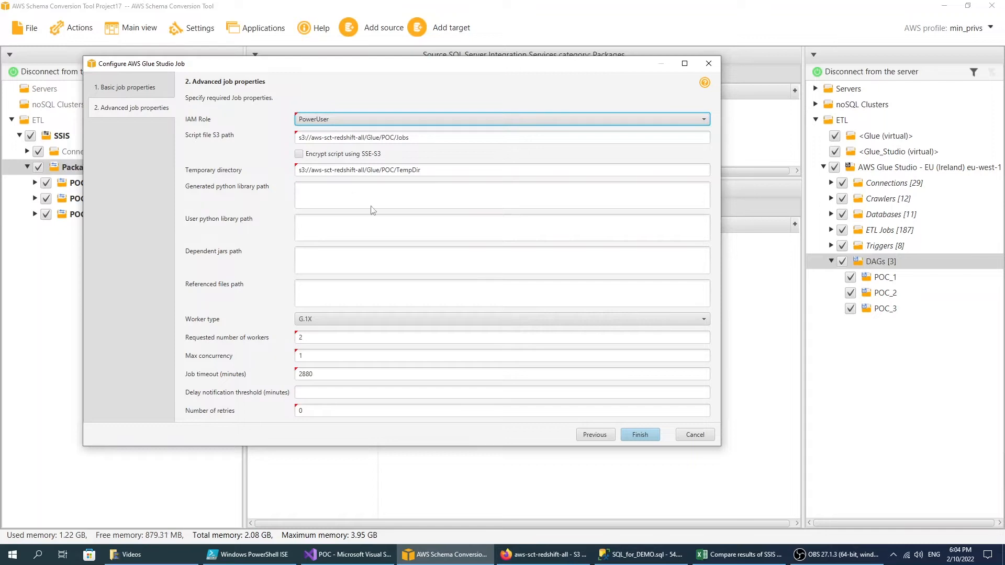
left_click(639, 434)
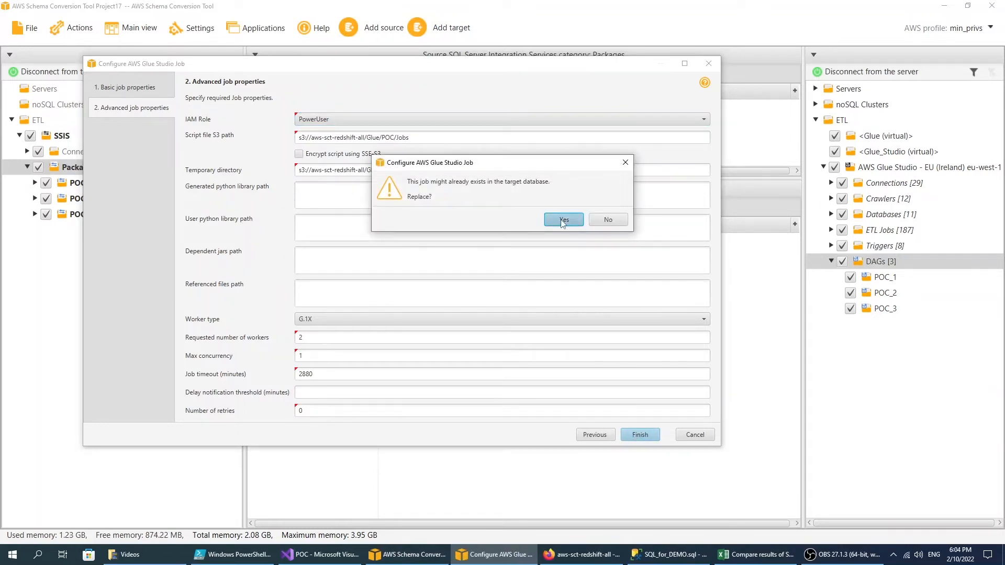
left_click(563, 220)
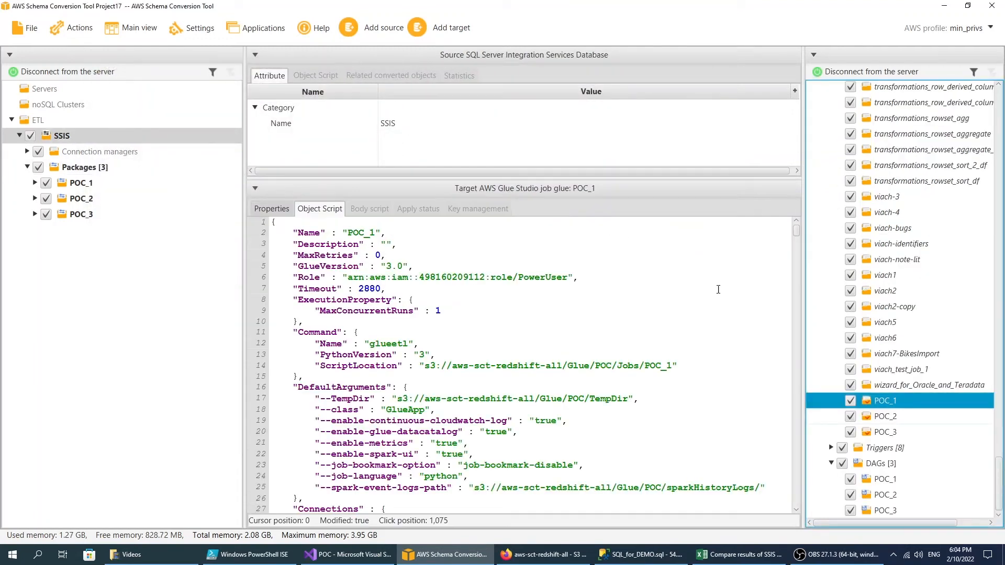
- Scroll through POC_1's Object Script to check its connector and output schema settings
left_click(885, 432)
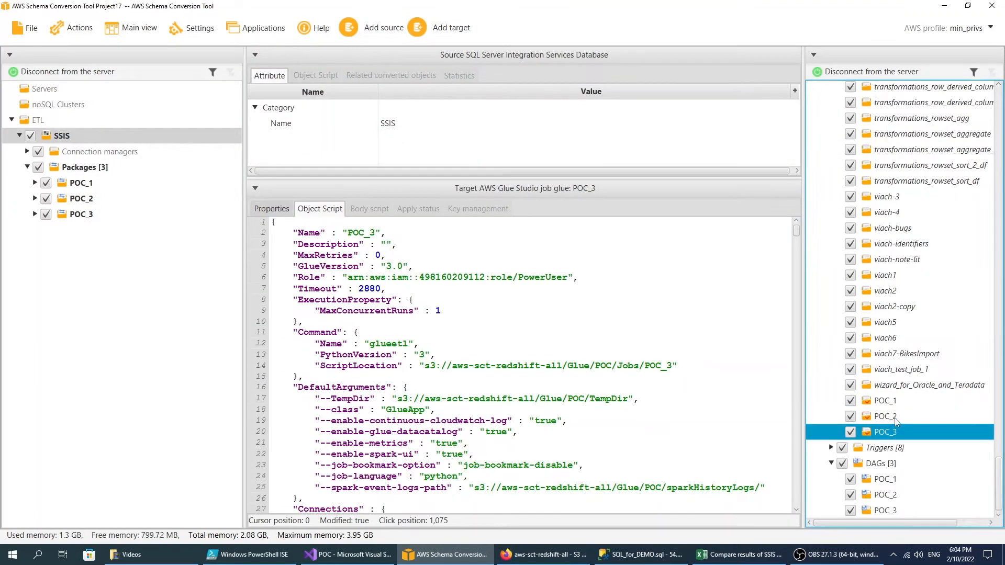
left_click(885, 401)
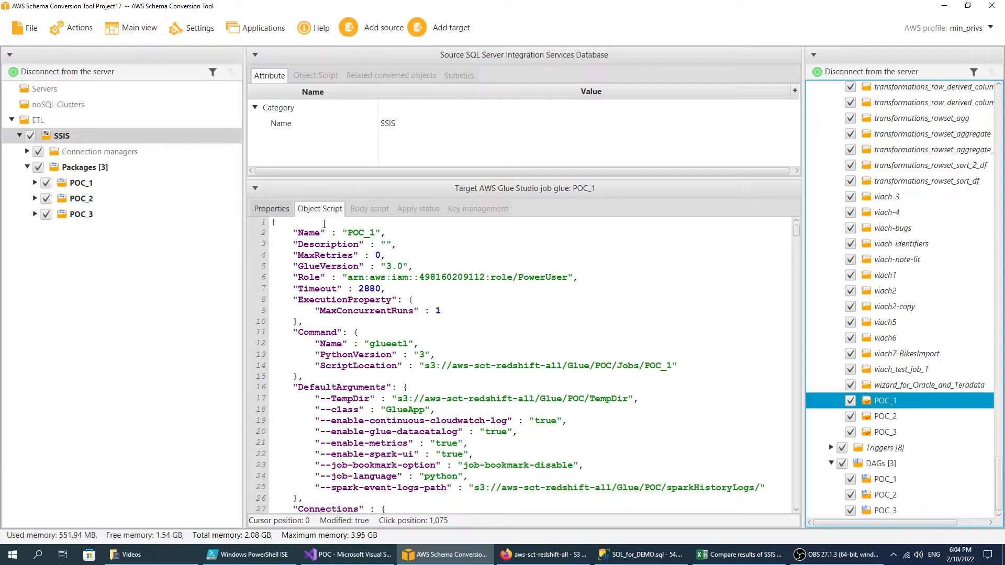
scroll("down", 3)
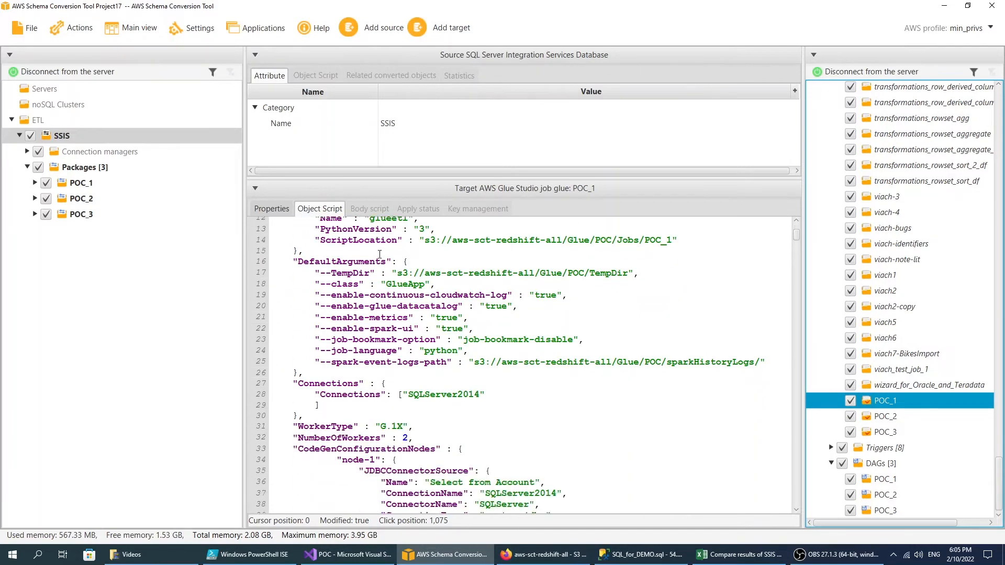
scroll("down", 3)
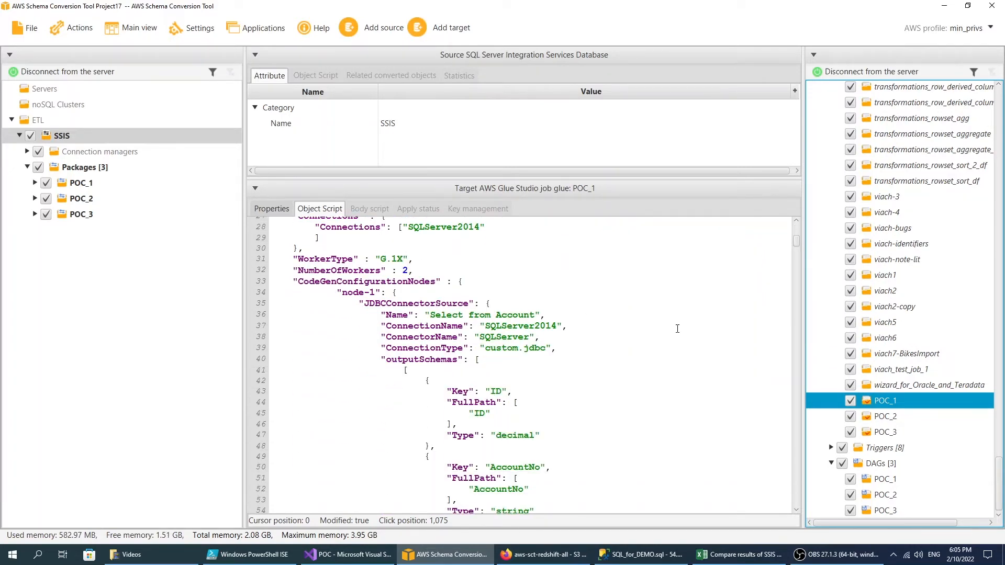
right_click(884, 401)
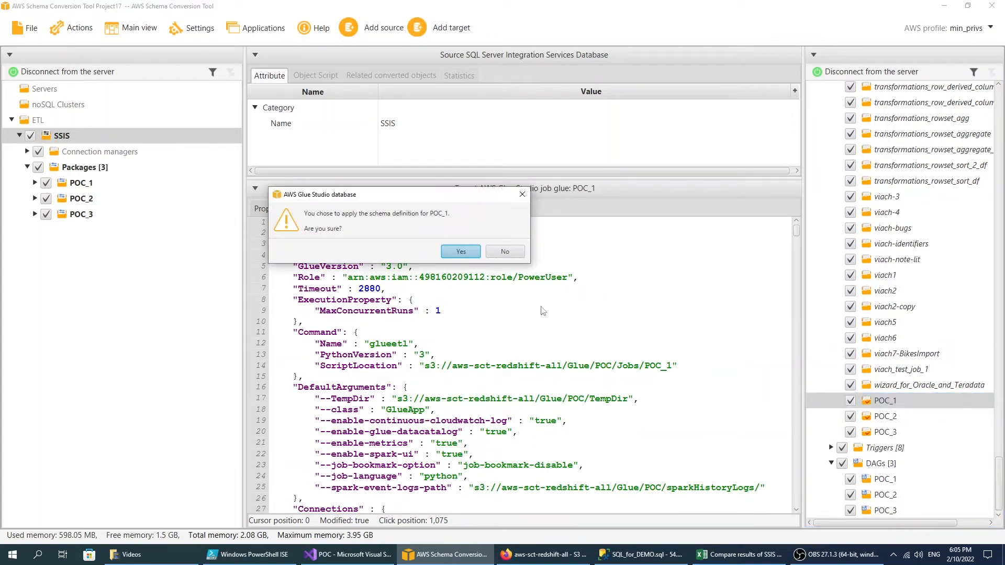
- Confirm applying POC_1's job to the database and check the Apply status shows SUCCESS
left_click(460, 251)
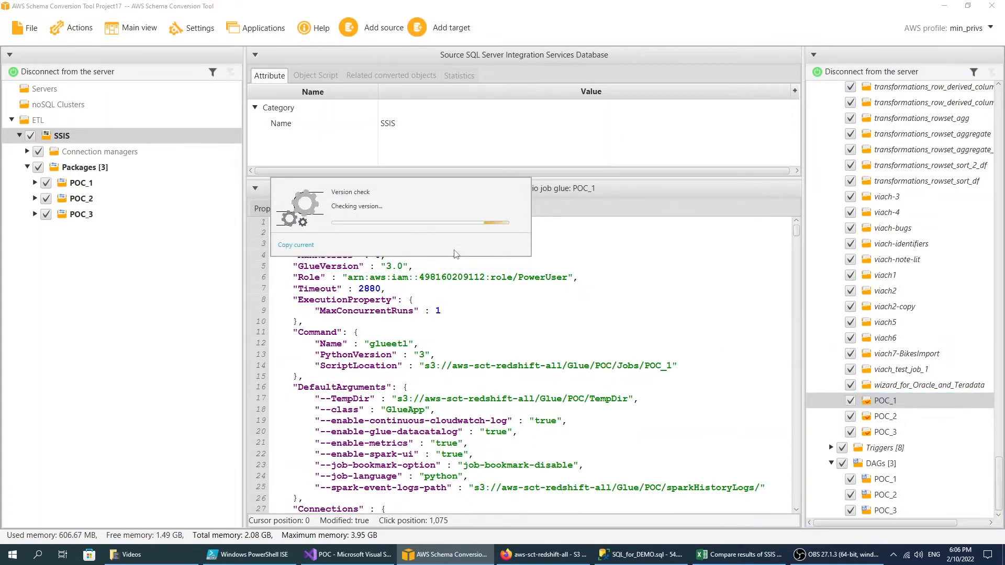
left_click(418, 209)
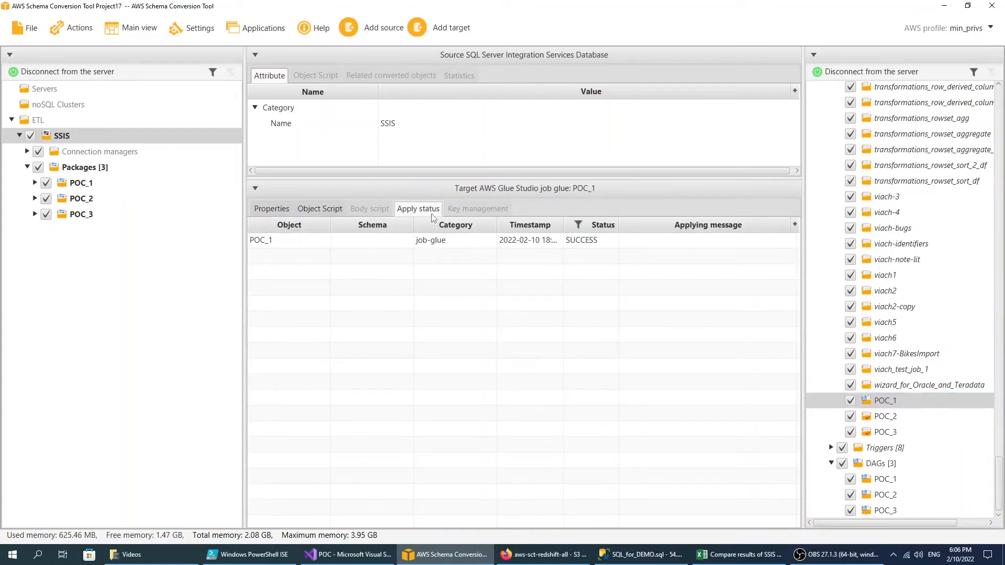
mouse_move(612, 247)
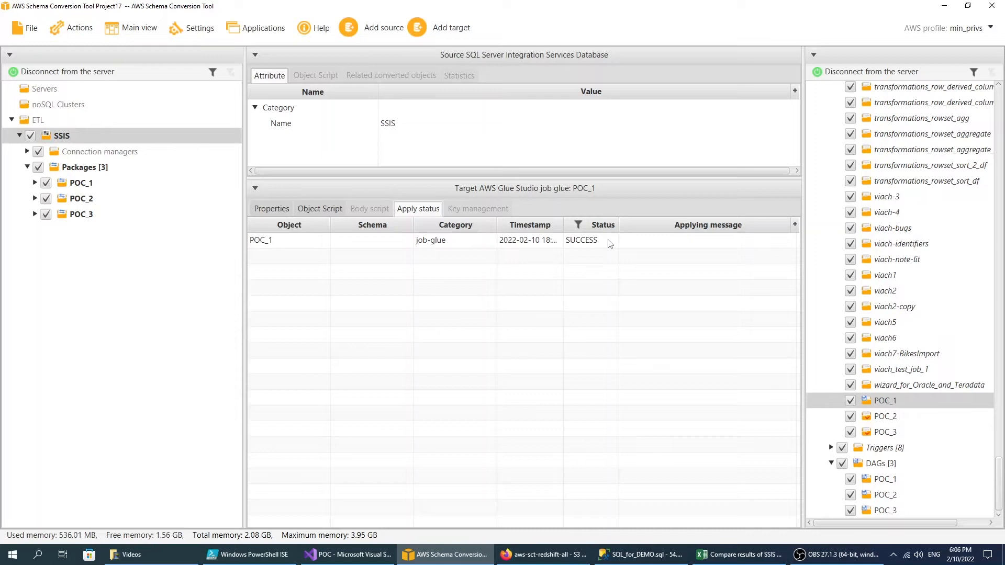
left_click(543, 554)
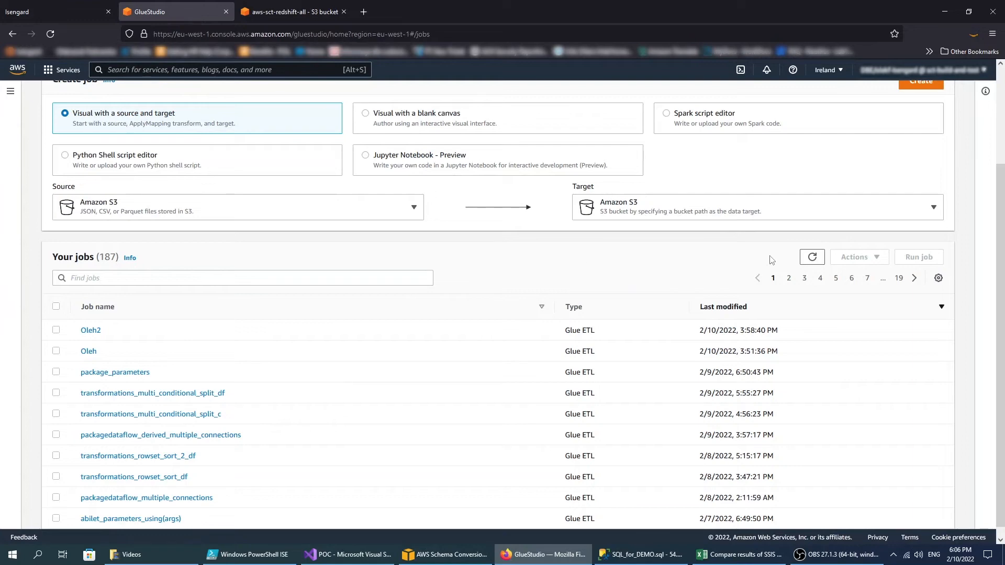
mouse_move(811, 257)
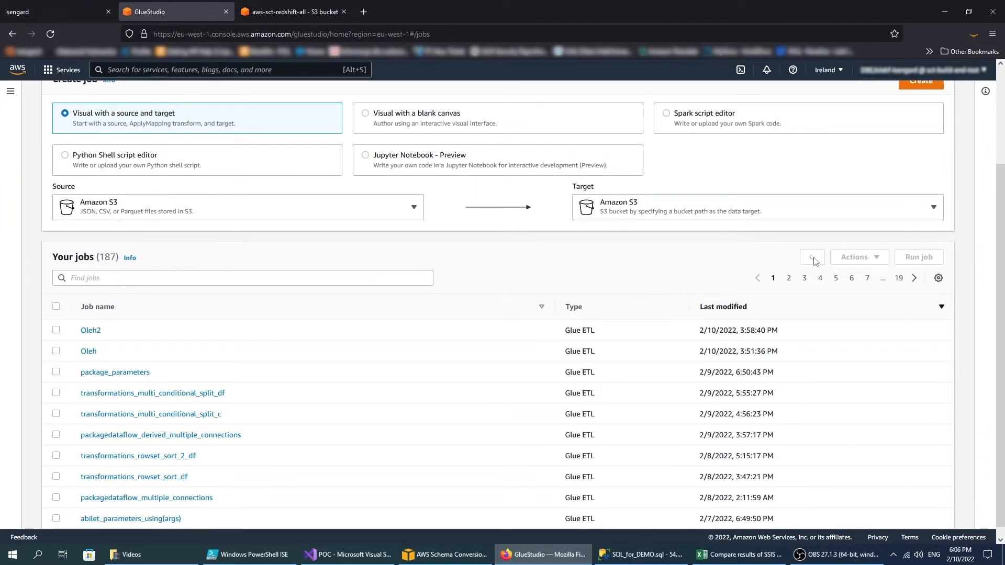
- Refresh the Glue Studio jobs list to show POC_1–POC_3 and open POC_1
left_click(812, 257)
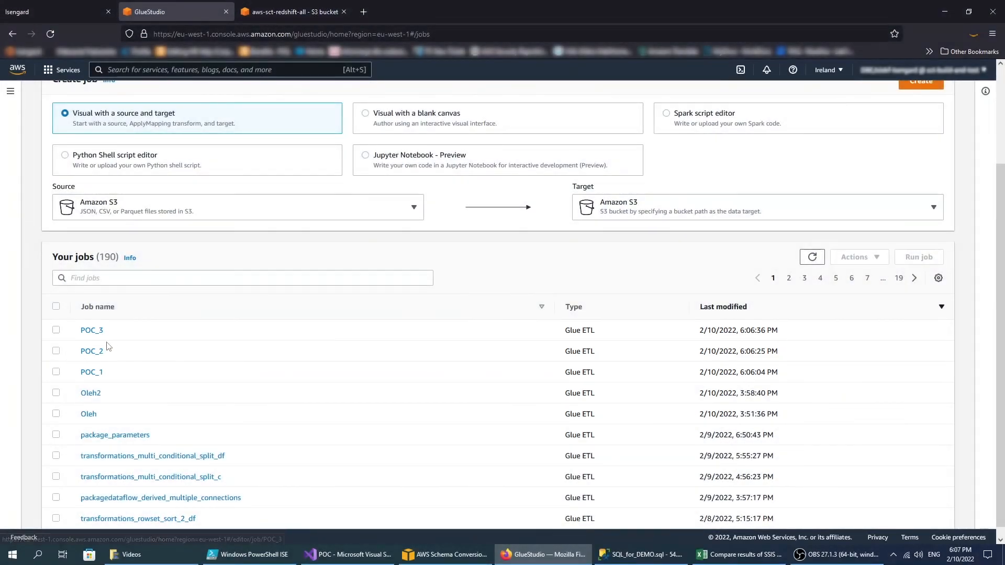
left_click(91, 371)
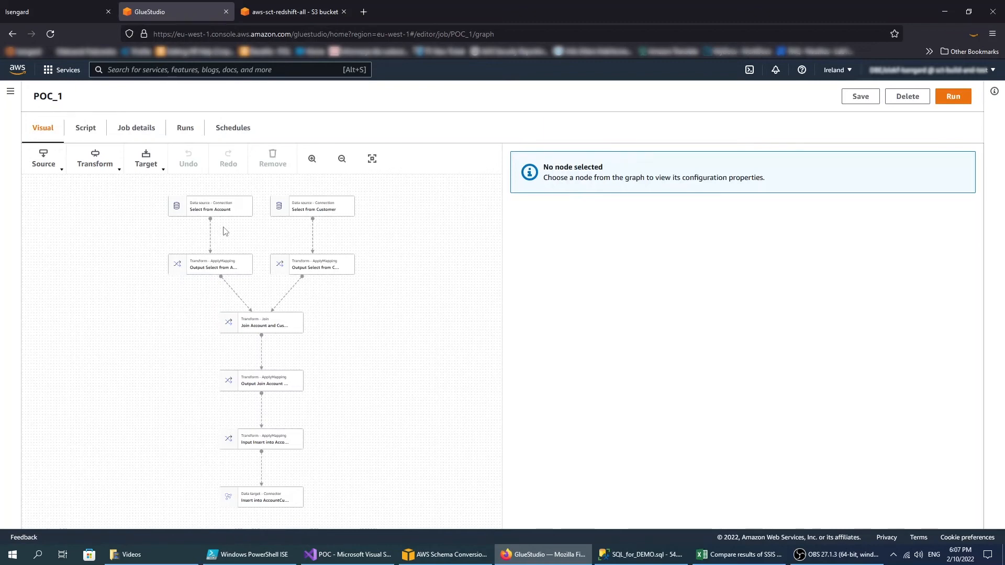
- Compare POC_1's script and graph with the SSIS data flow, then select the AccountCustomer target node
left_click(85, 128)
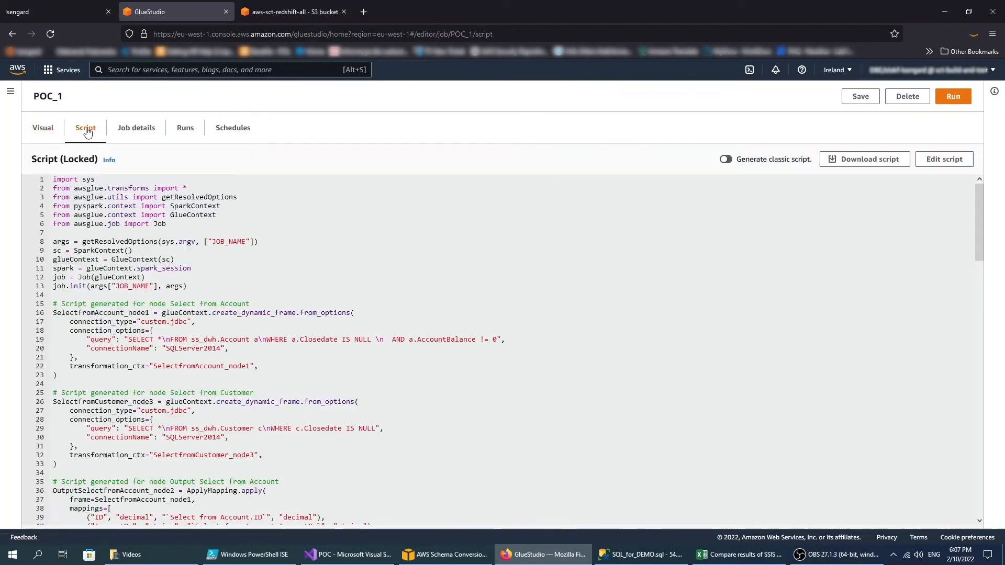
left_click(42, 128)
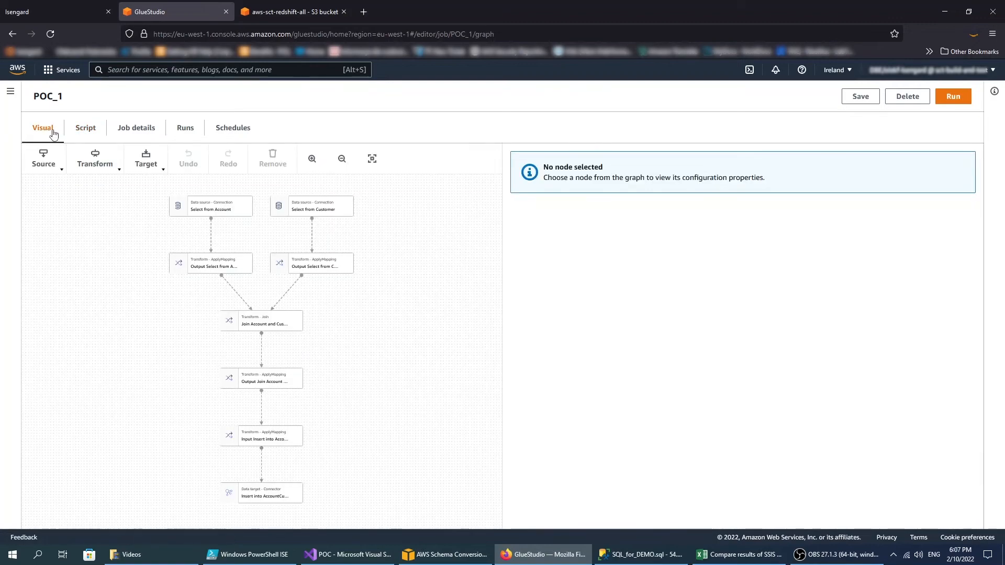
left_click(349, 555)
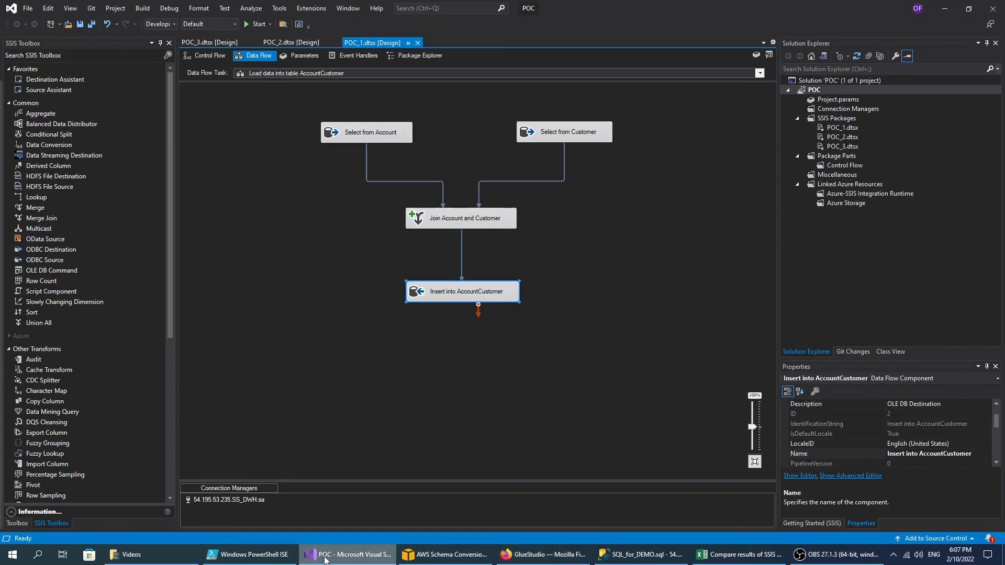
left_click(543, 554)
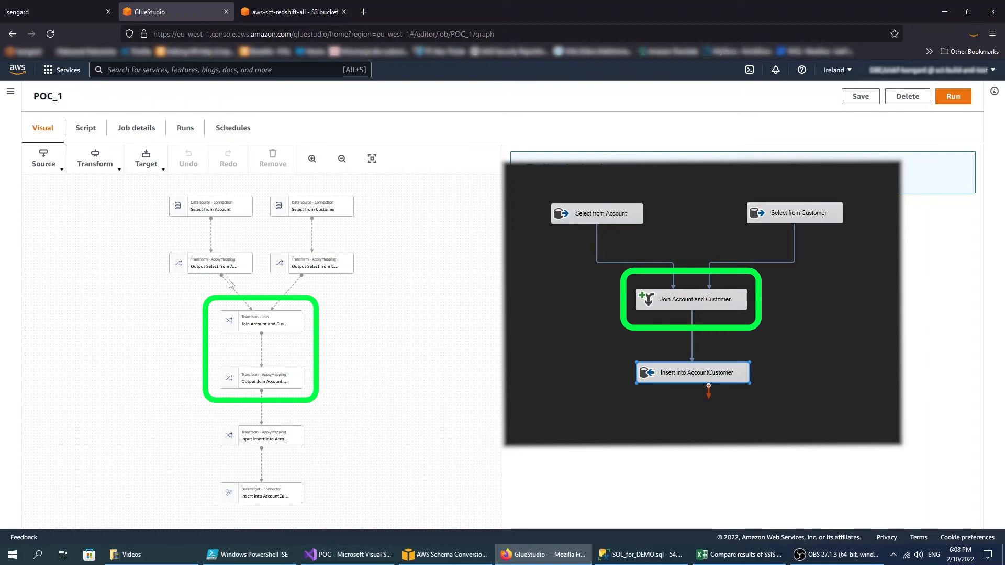
left_click(269, 493)
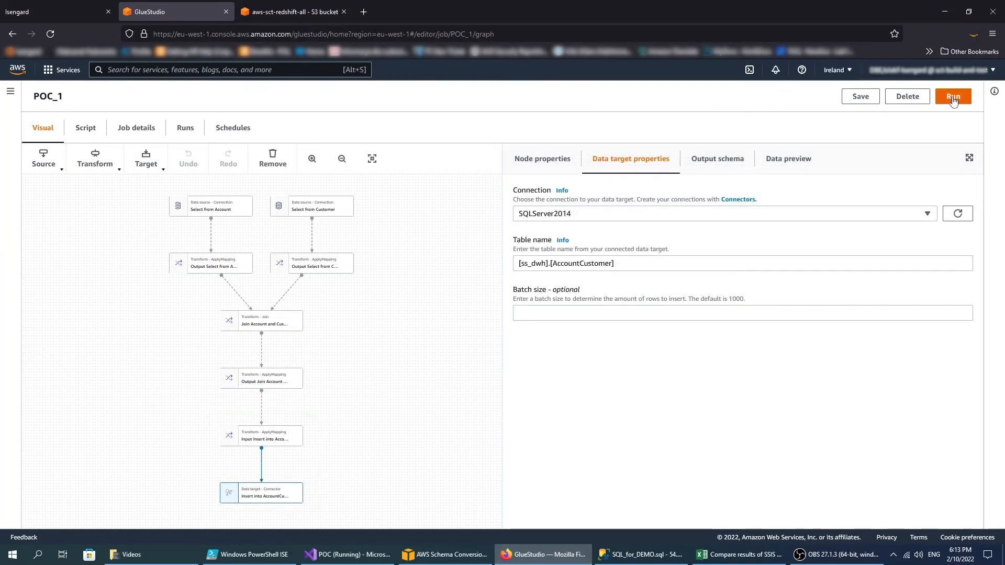
- Run POC_1 and confirm Succeeded on the Runs tab, then switch to SSMS
left_click(953, 97)
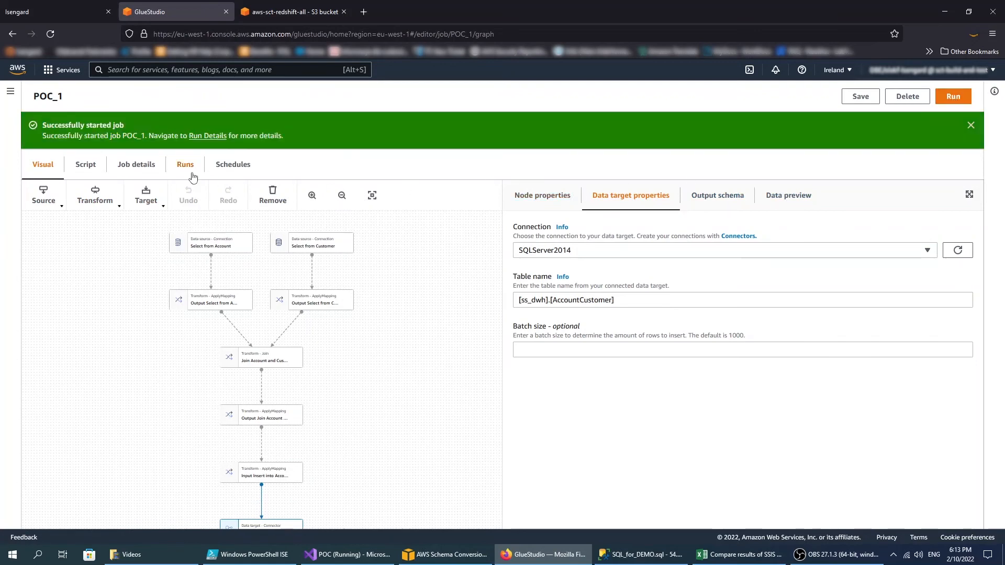
left_click(185, 163)
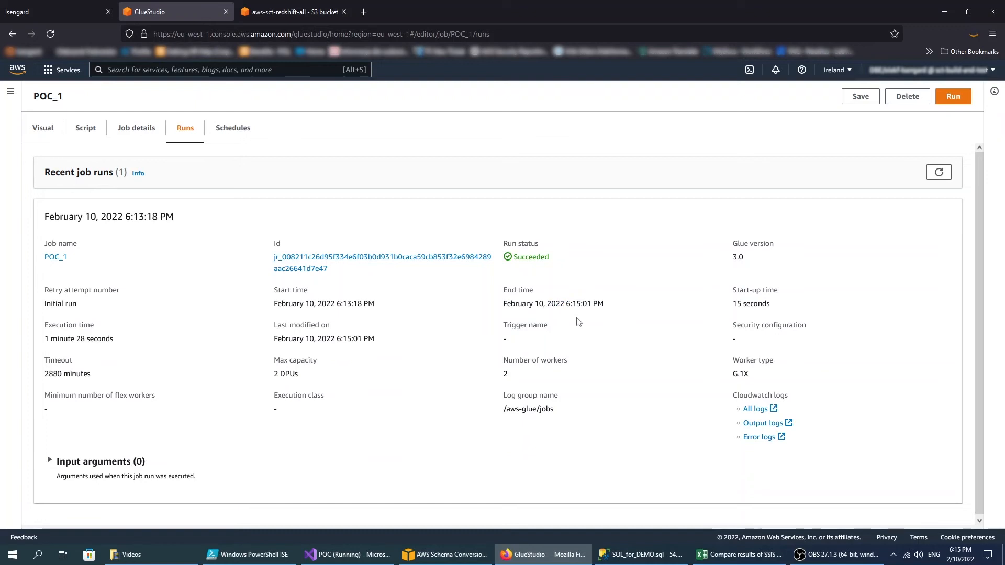
left_click(640, 554)
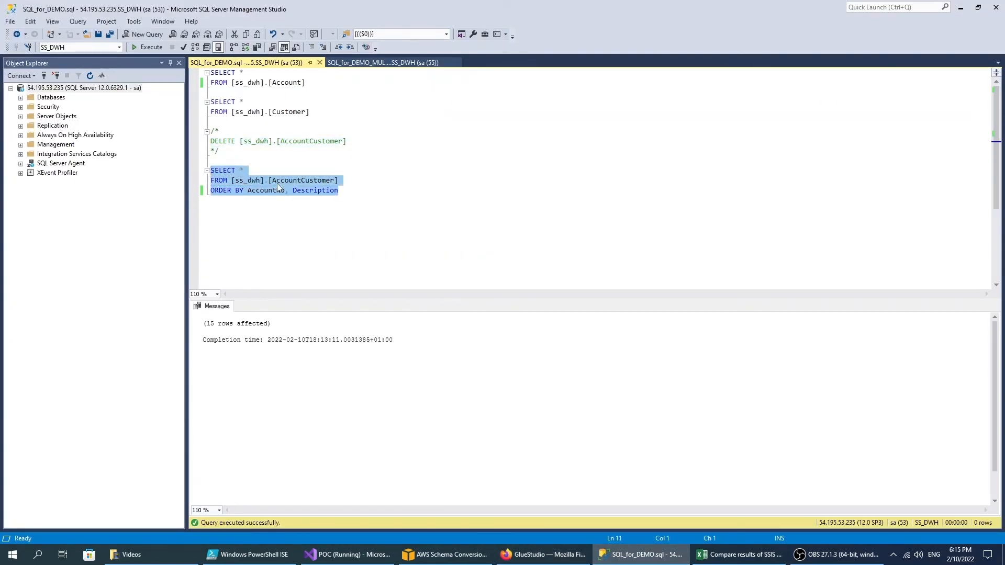
- Paste the 15 AccountCustomer query rows into the Excel workbook beside the SSIS results
left_click(148, 47)
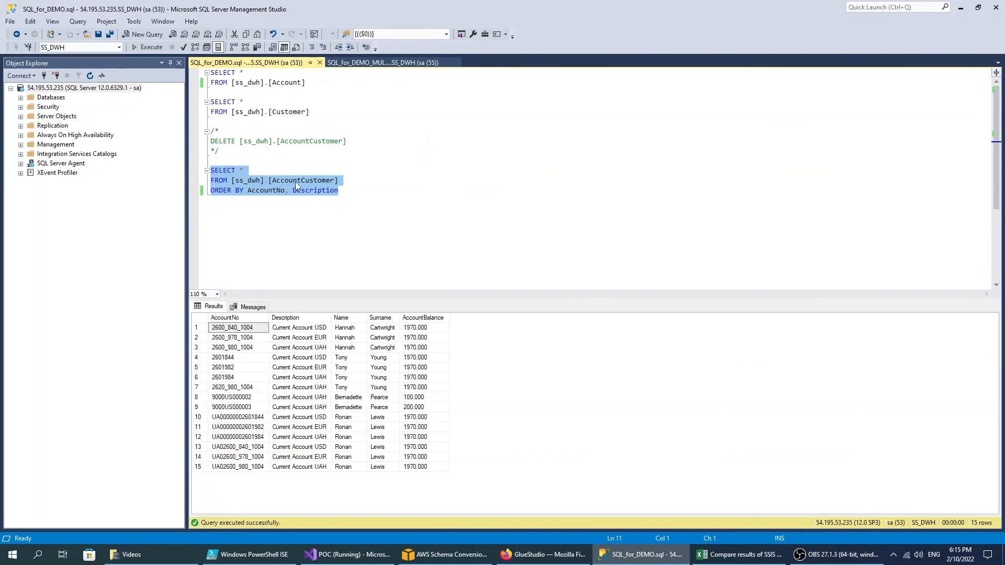
mouse_move(277, 240)
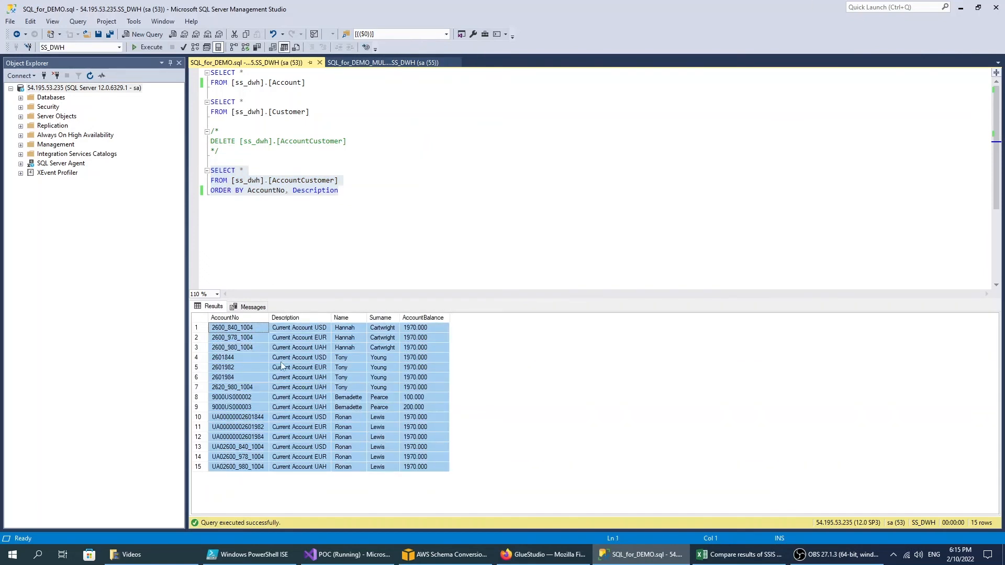
left_click(738, 555)
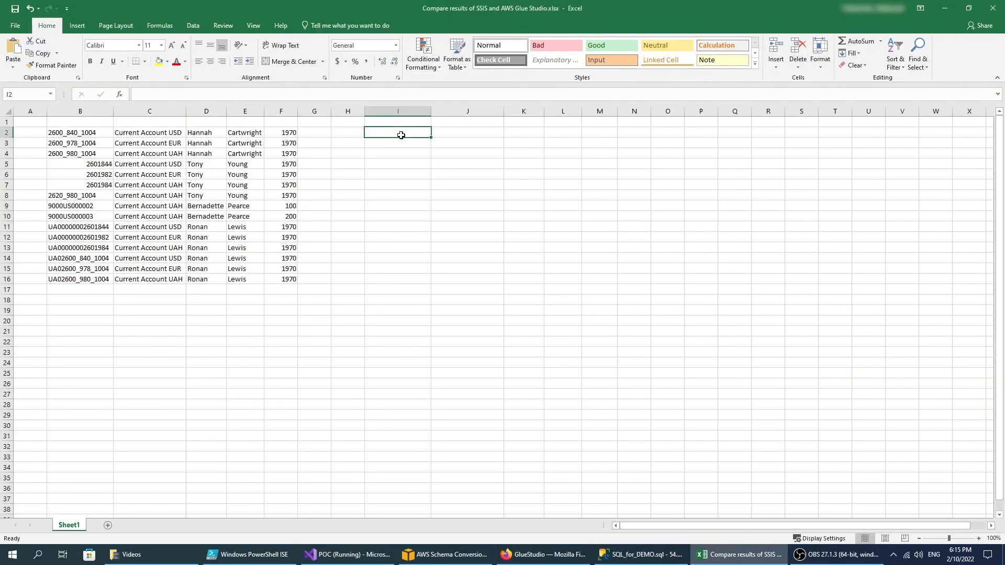
key("ctrl+v")
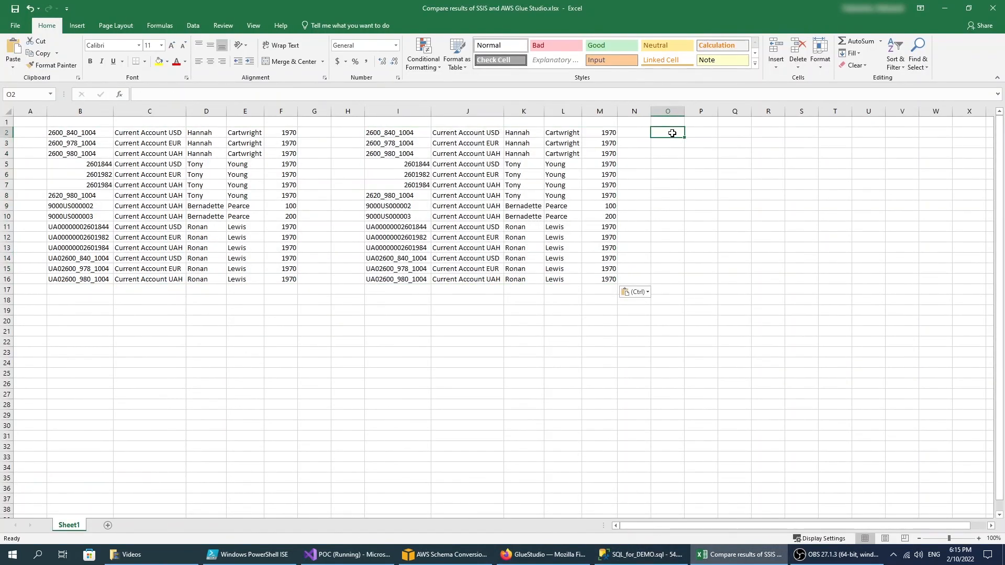